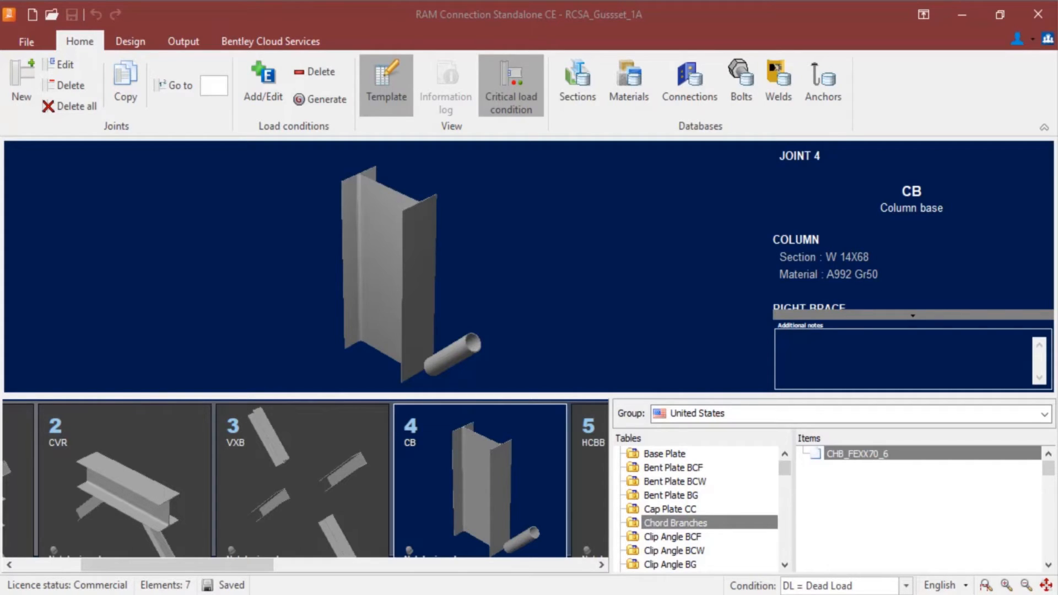
- Assign a Smart Gusset Base Plate from Base Plate Connections to joint 4
left_click(130, 40)
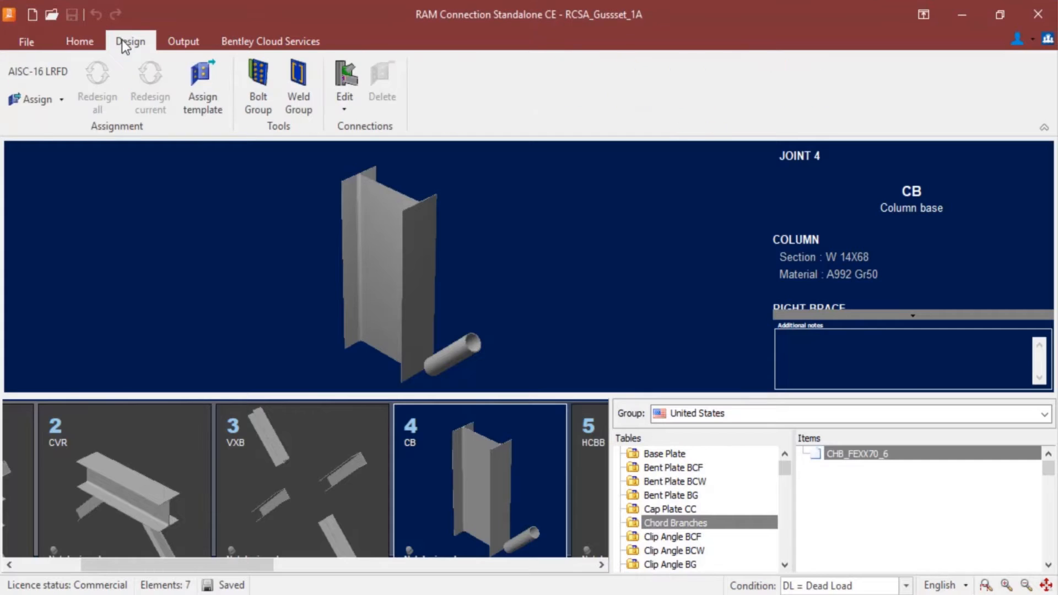
mouse_move(37, 99)
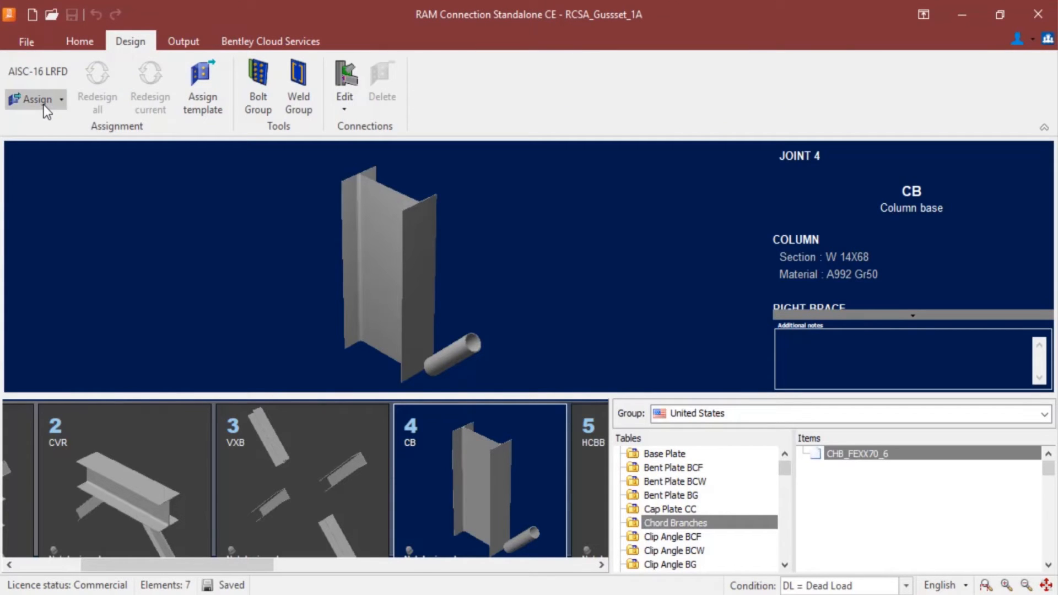
left_click(60, 99)
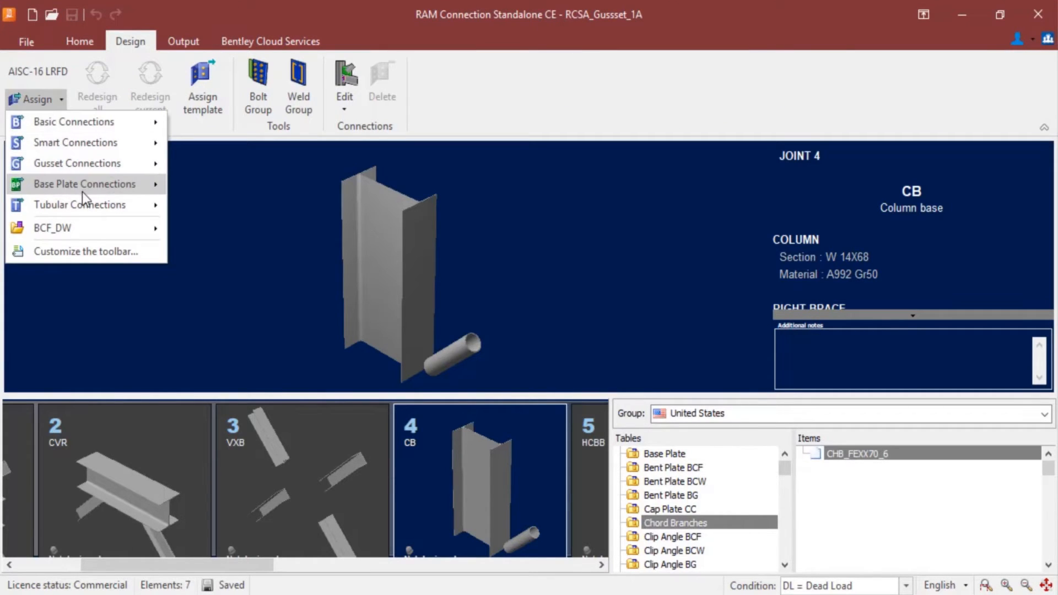
mouse_move(85, 184)
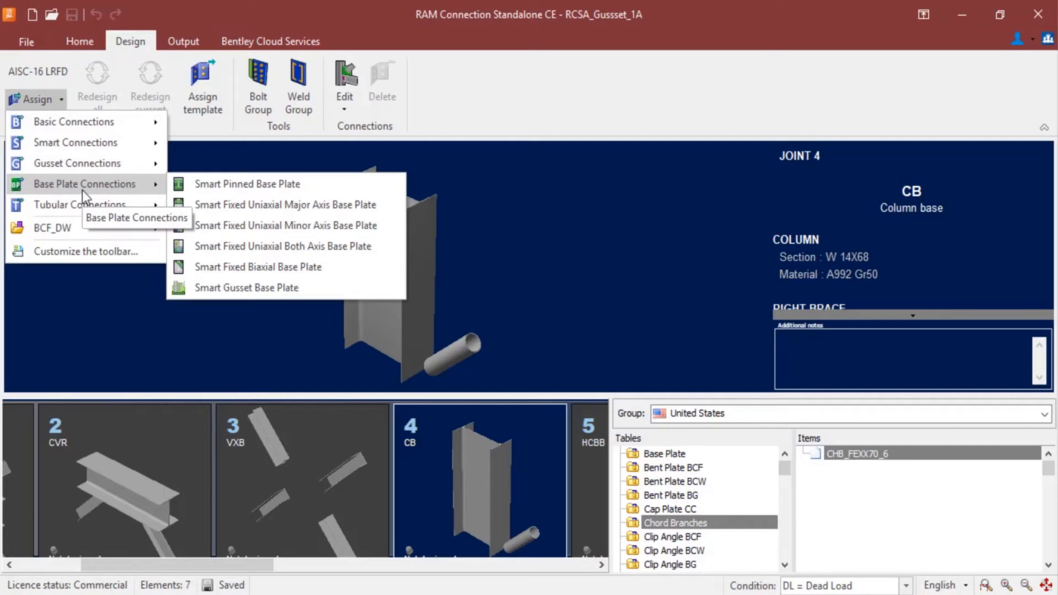
mouse_move(245, 288)
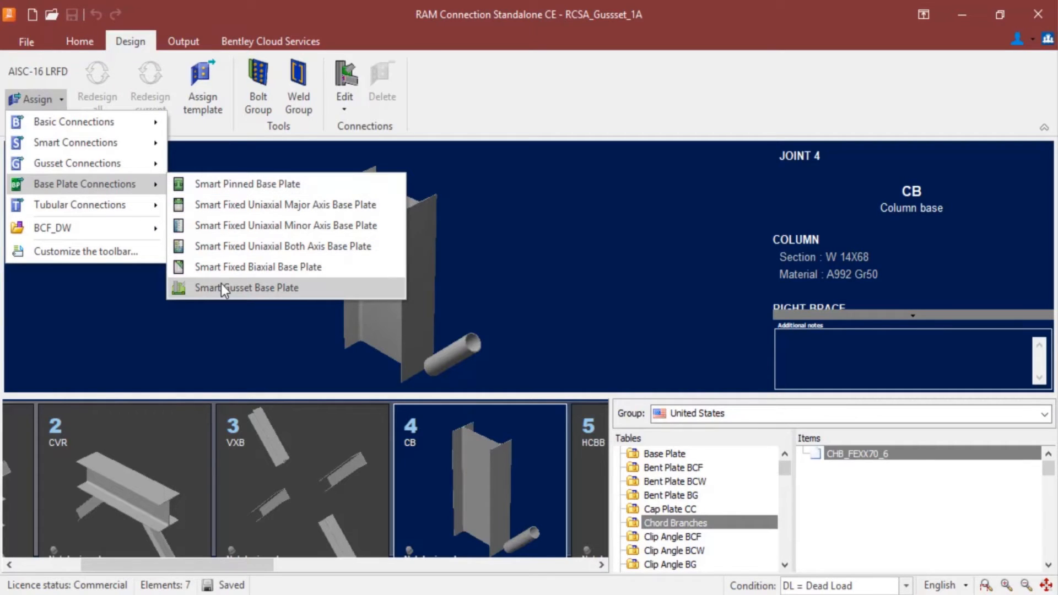
mouse_move(209, 293)
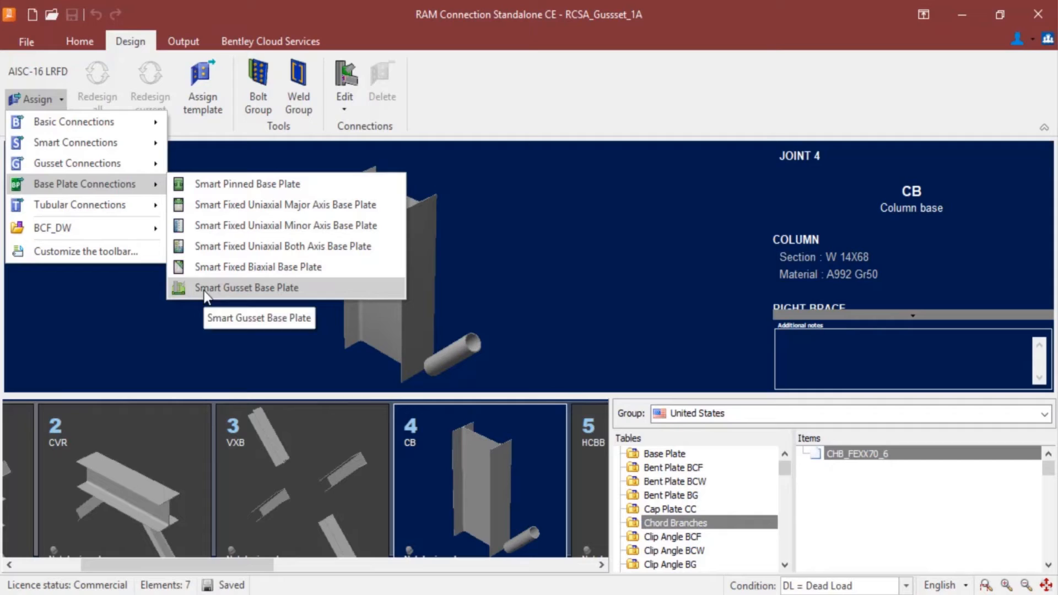
mouse_move(219, 290)
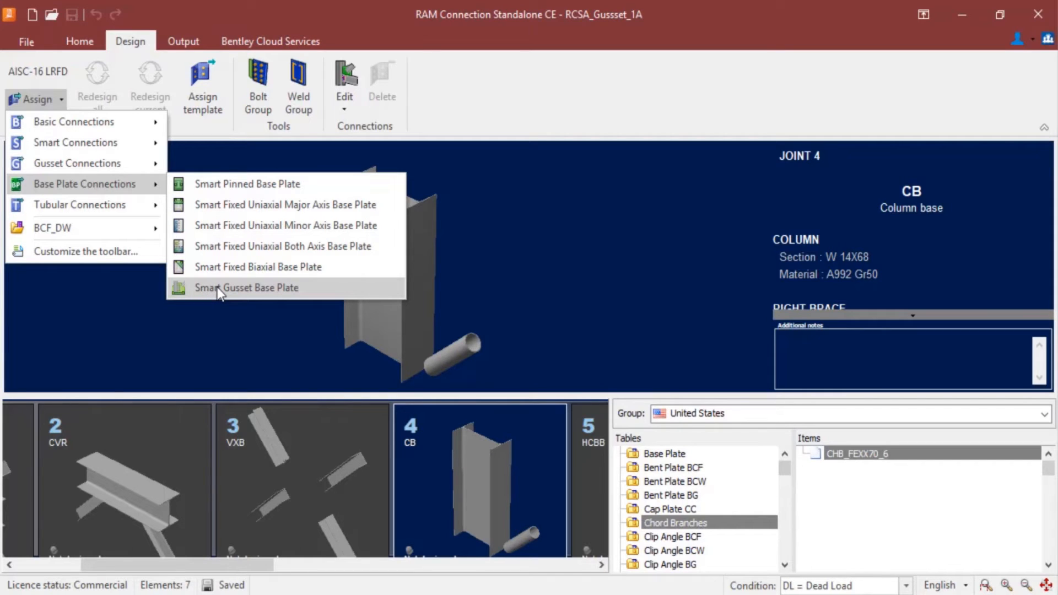
left_click(246, 288)
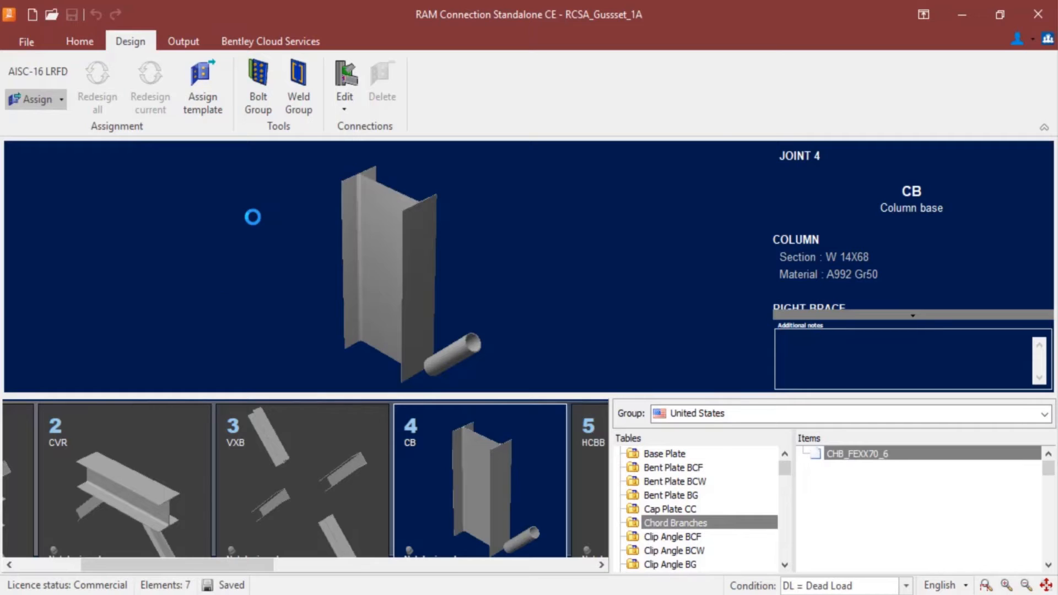
left_click(32, 99)
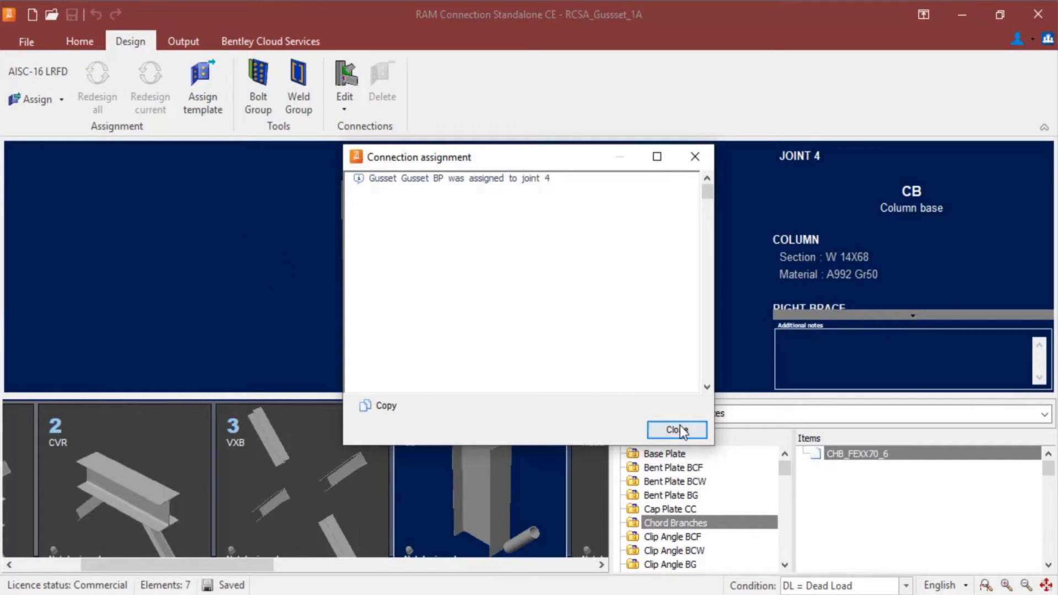
- Close the assignment confirmation and choose Edit > Gusset for joint 4's connection
left_click(675, 430)
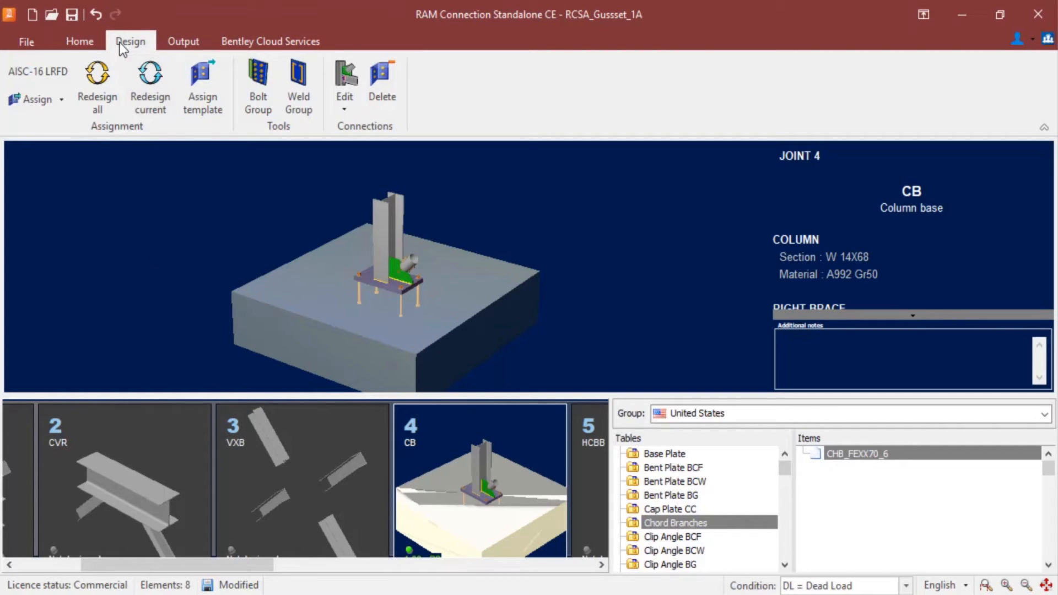
left_click(343, 108)
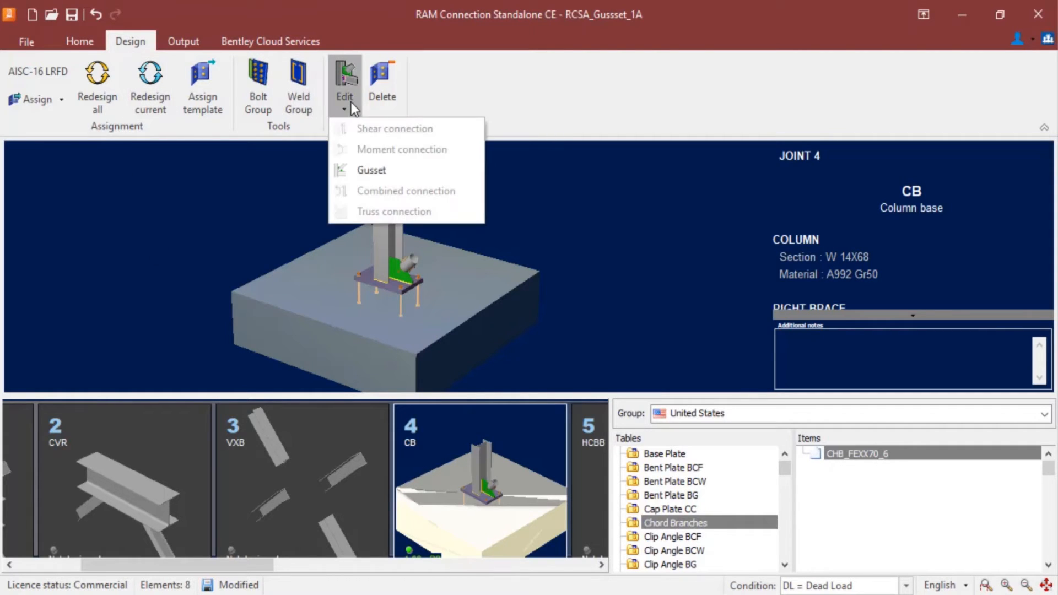
mouse_move(370, 170)
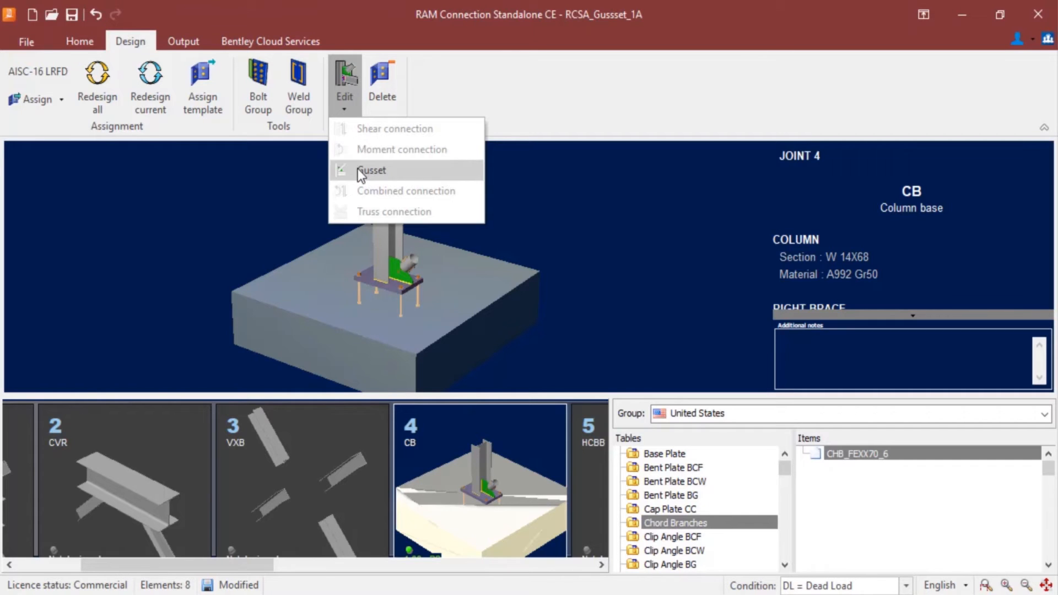
left_click(371, 169)
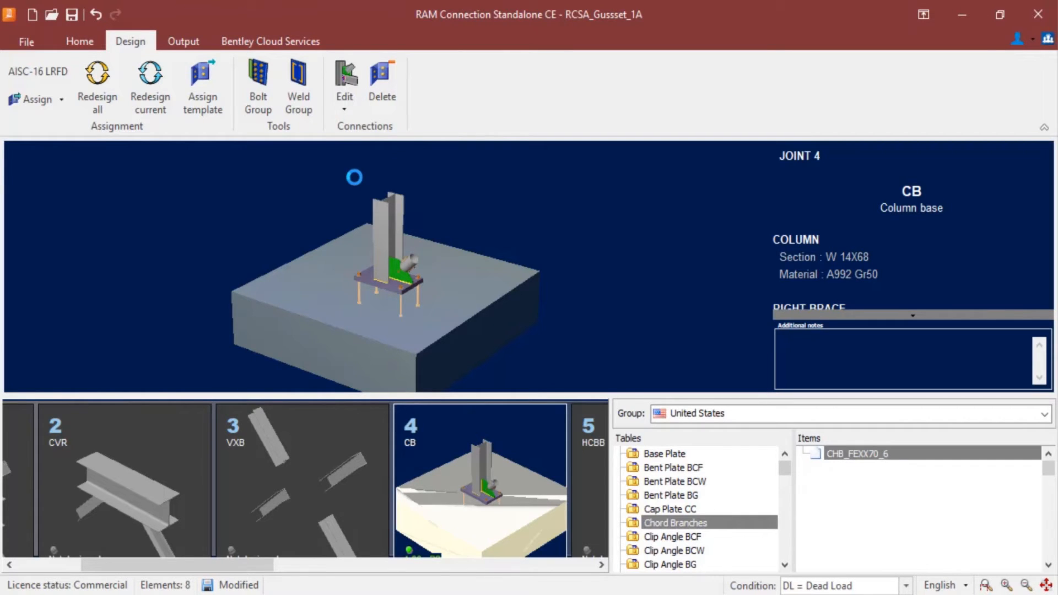
- Bring up the Connection Pad editor for joint 4's gusset base plate
left_click(343, 85)
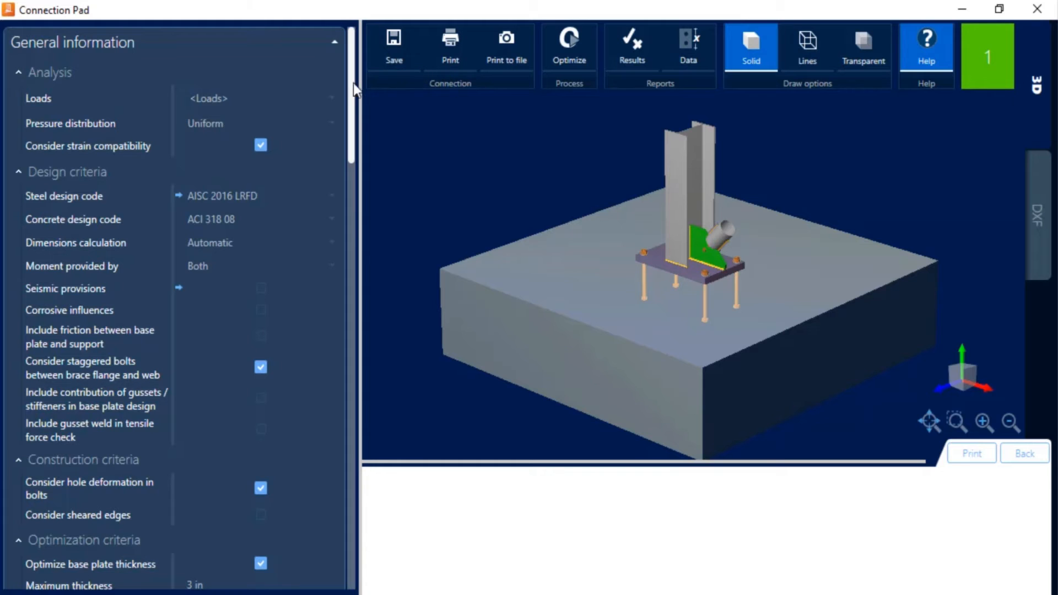
- Scroll to Interfaces and inspect the Right brace - Gusset properties (0.75 in A36)
scroll("down", 3)
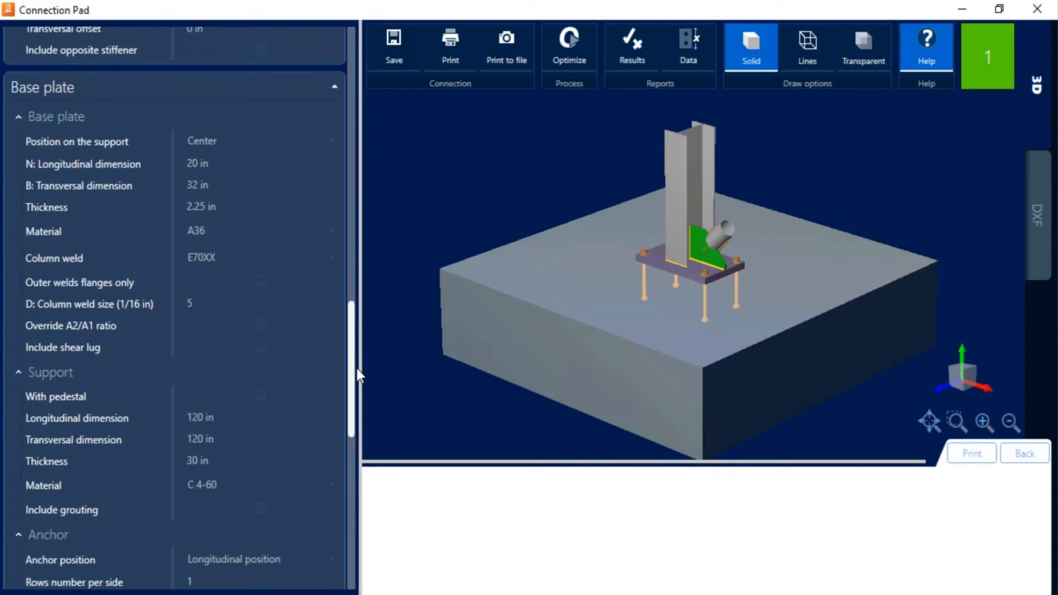
scroll("down", 3)
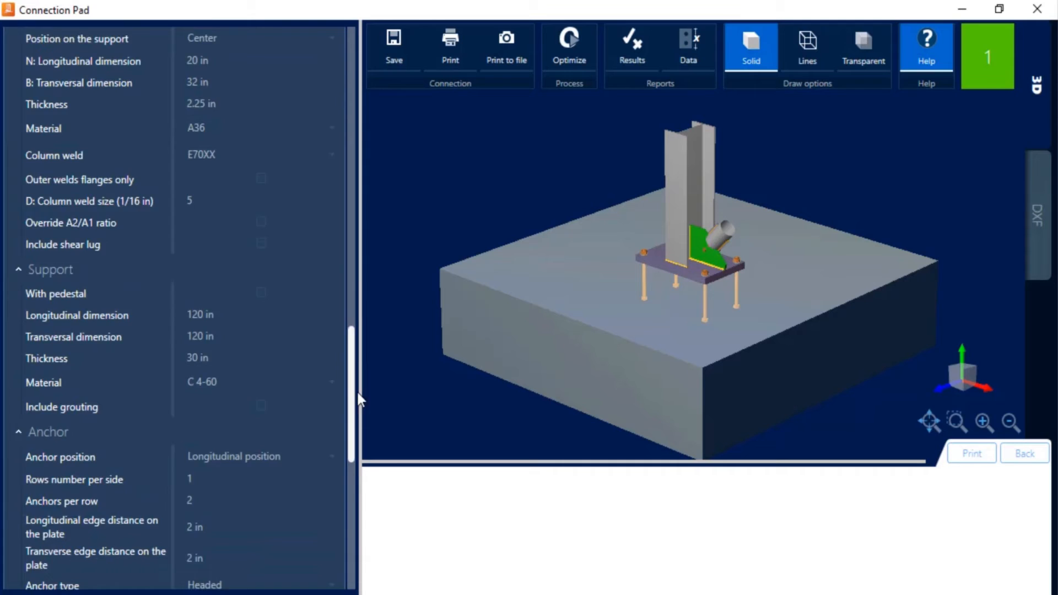
scroll("down", 3)
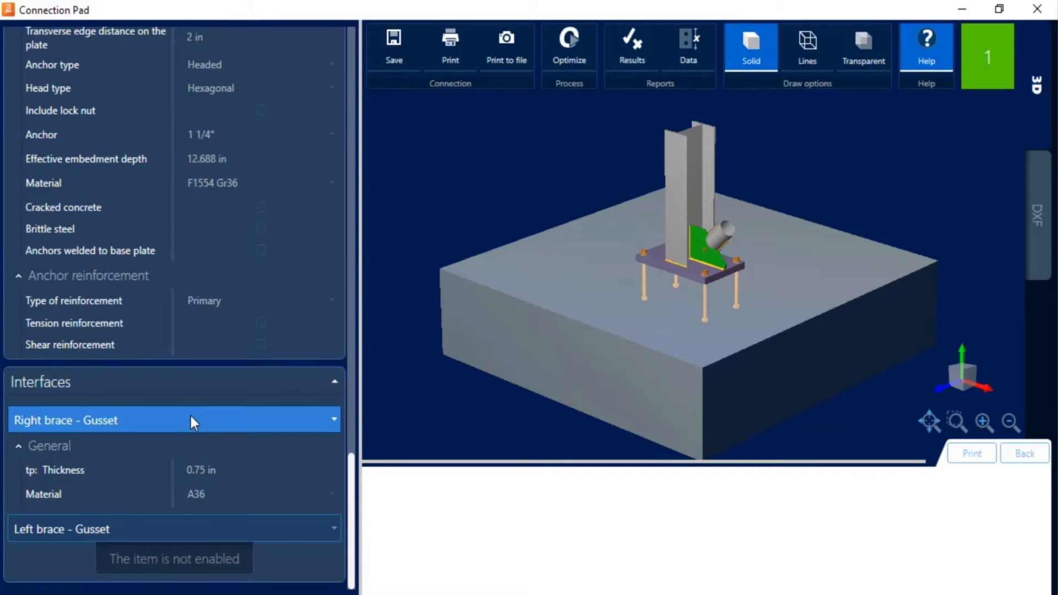
left_click(169, 529)
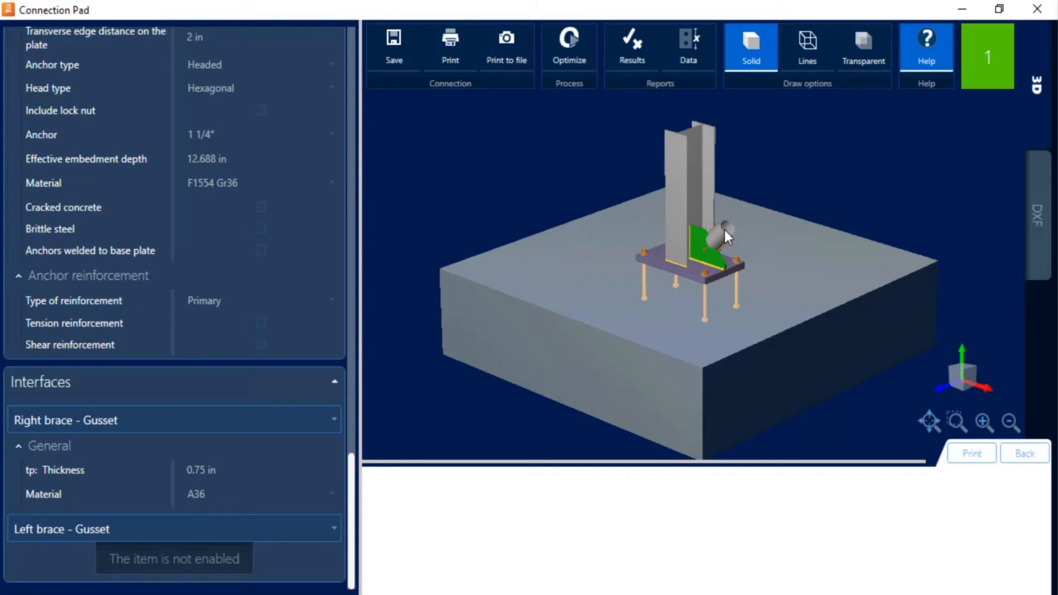
left_click(323, 419)
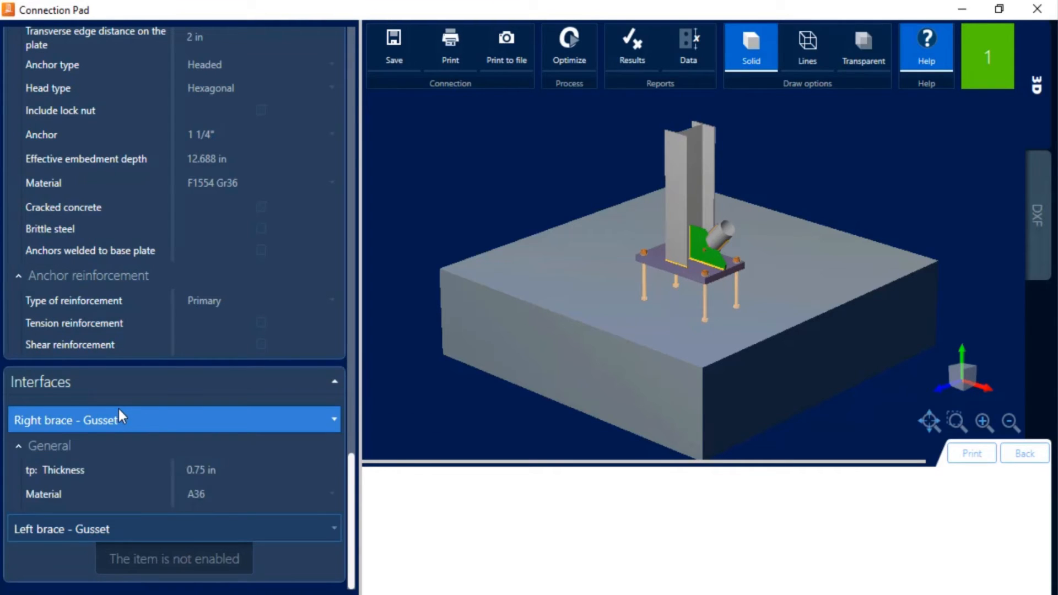
- Show the Right brace - Gusset/Brace connection settings, bolted with 3/4" A325 N bolts
left_click(330, 419)
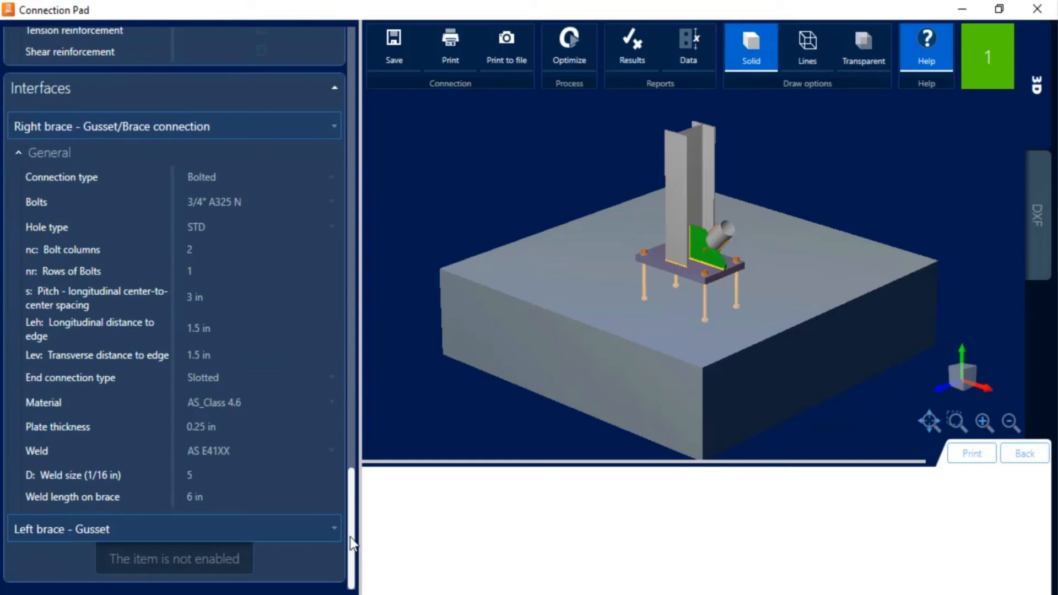
left_click(260, 176)
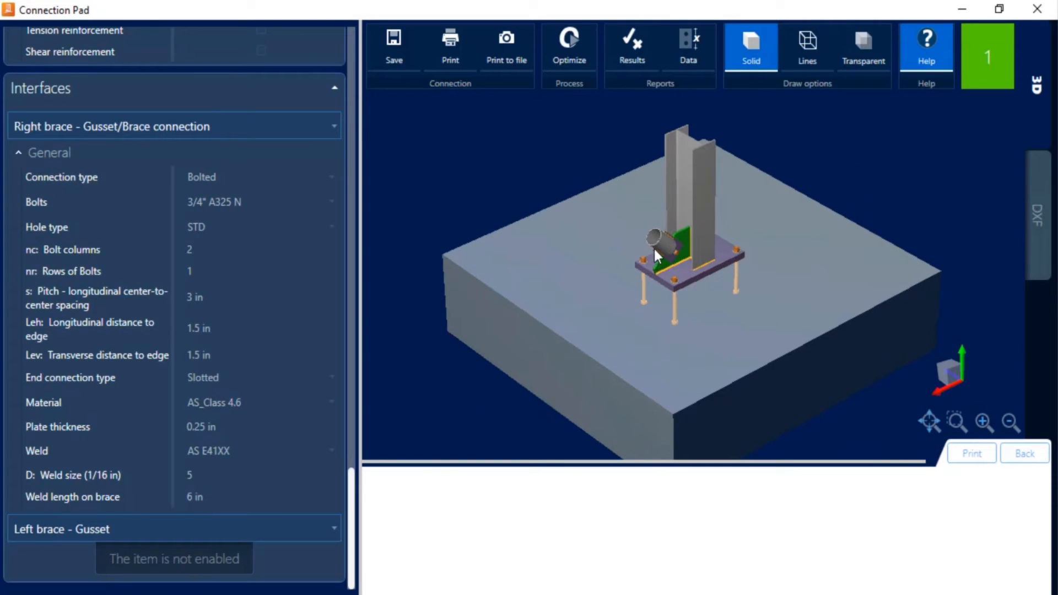
mouse_move(669, 257)
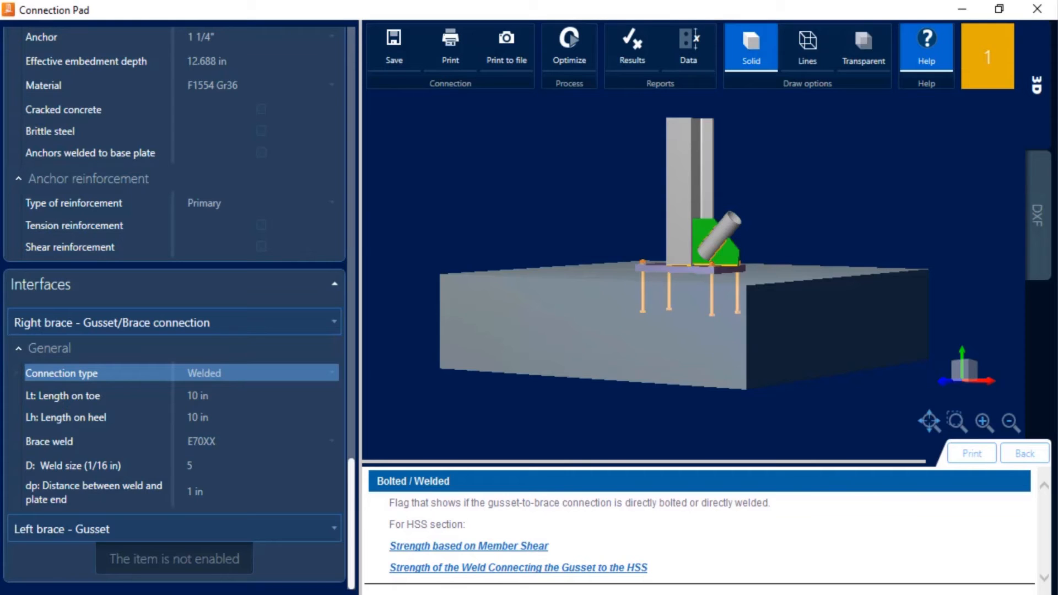
mouse_move(632, 496)
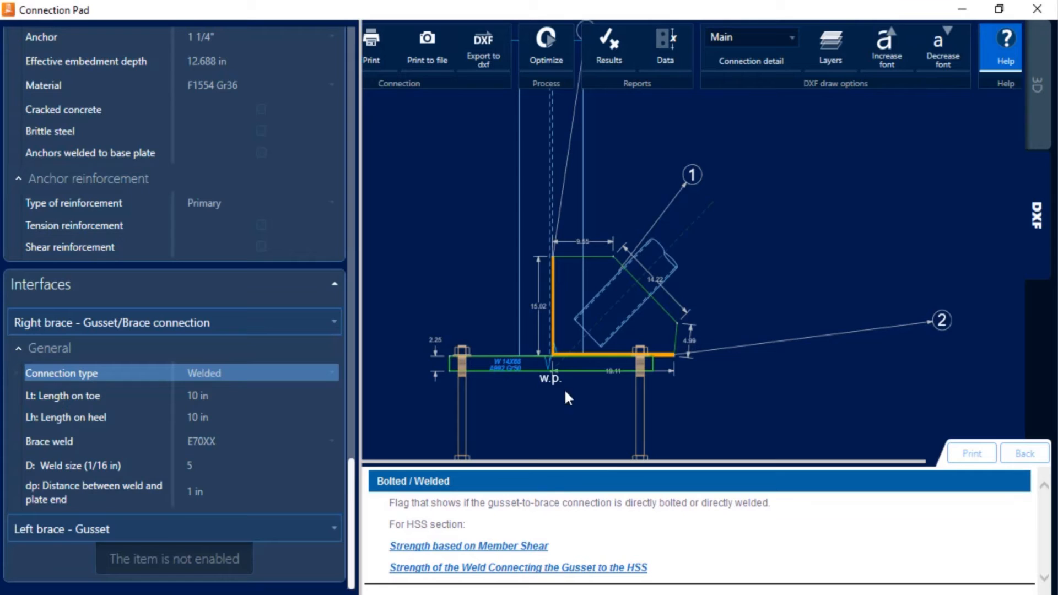
mouse_move(651, 357)
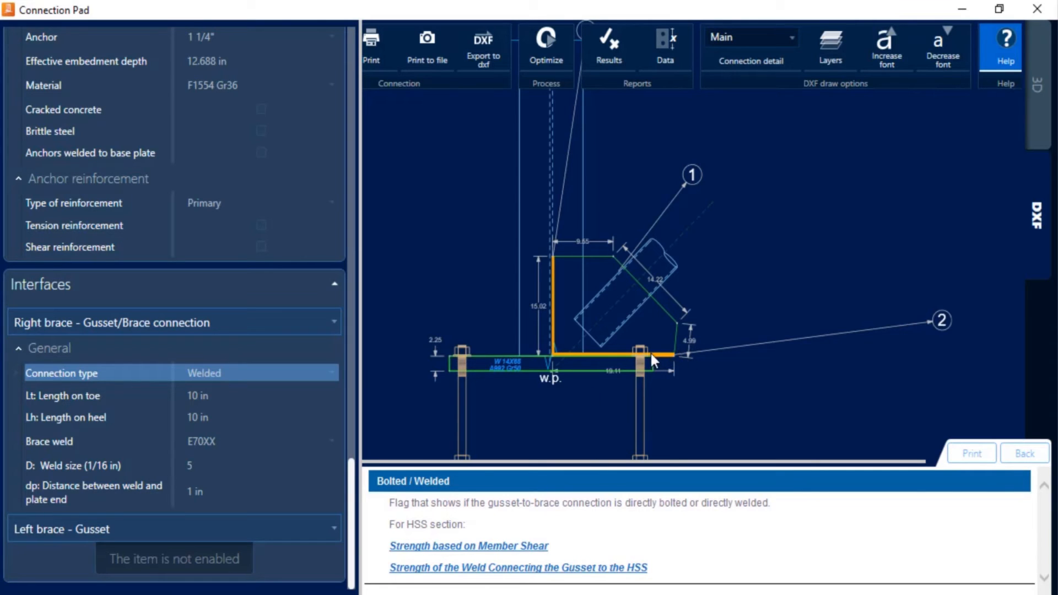
mouse_move(677, 365)
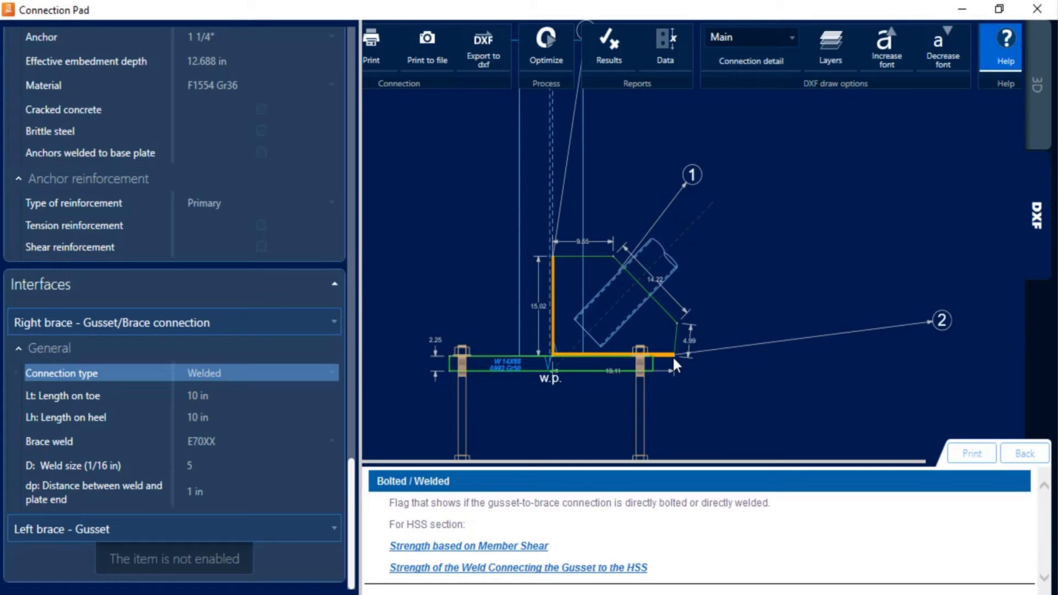
mouse_move(566, 233)
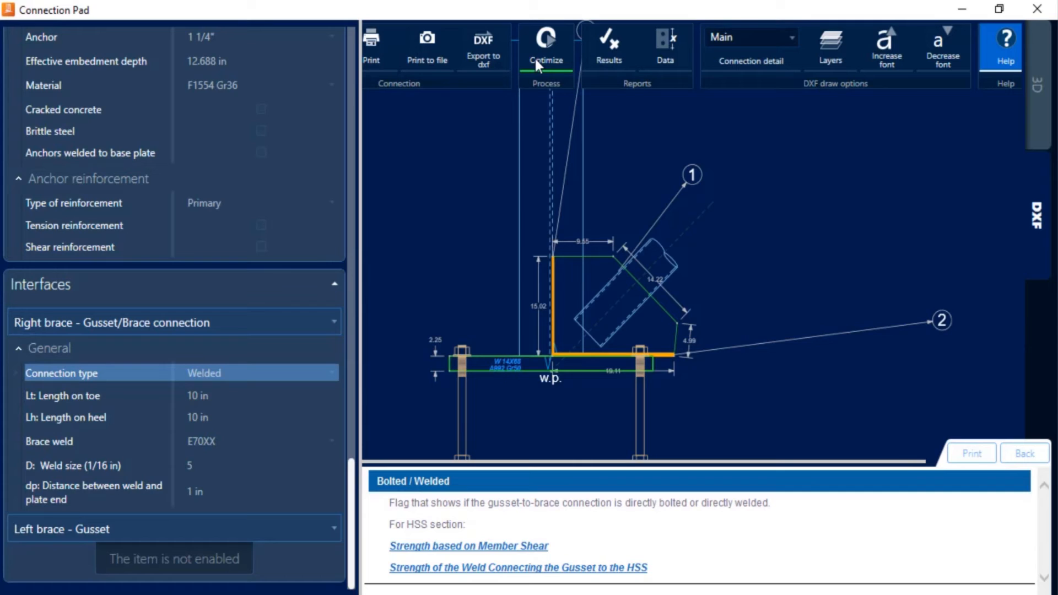
- Optimize the design, reducing brace weld lengths to 6 in and anchor embedment to 12.438 in
left_click(545, 37)
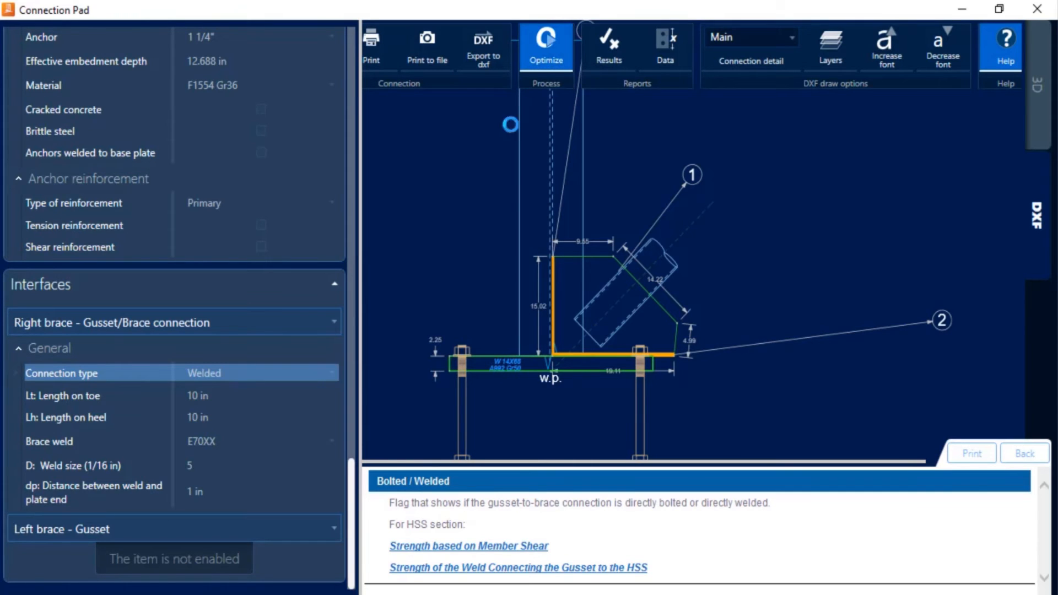
left_click(545, 43)
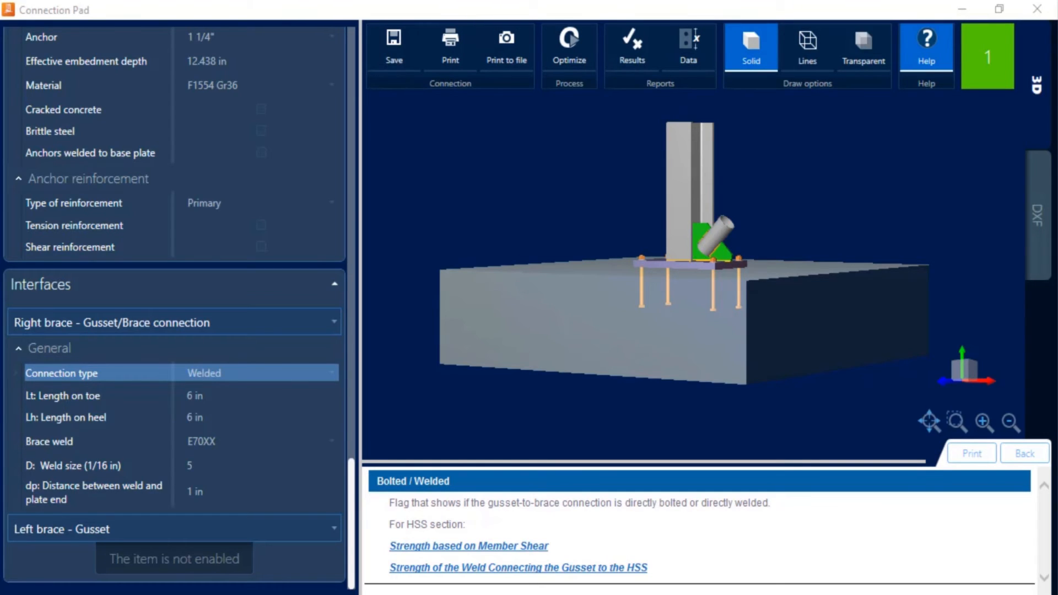
mouse_move(800, 545)
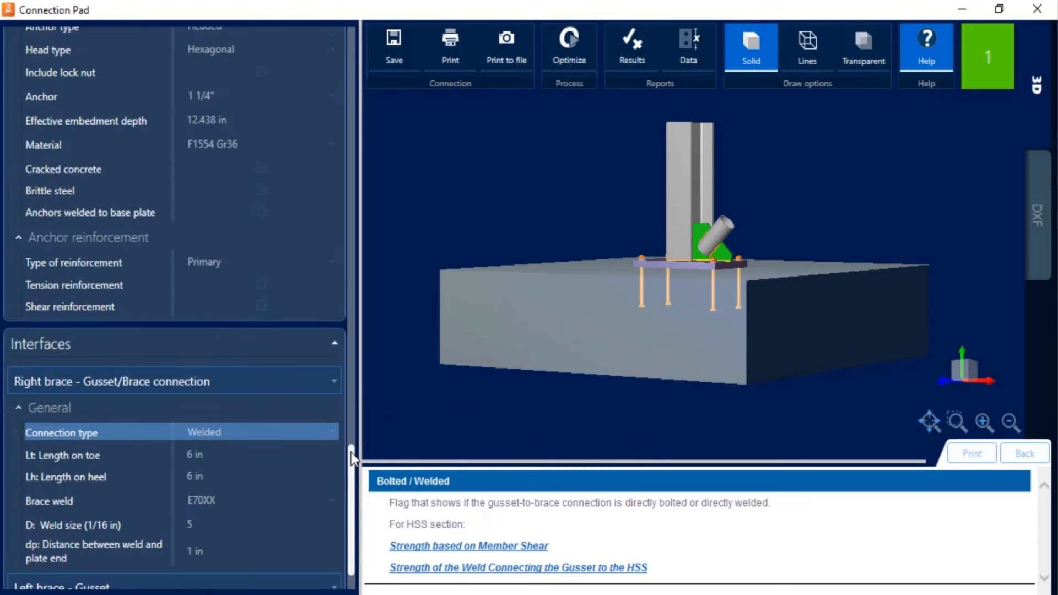
scroll("up", 3)
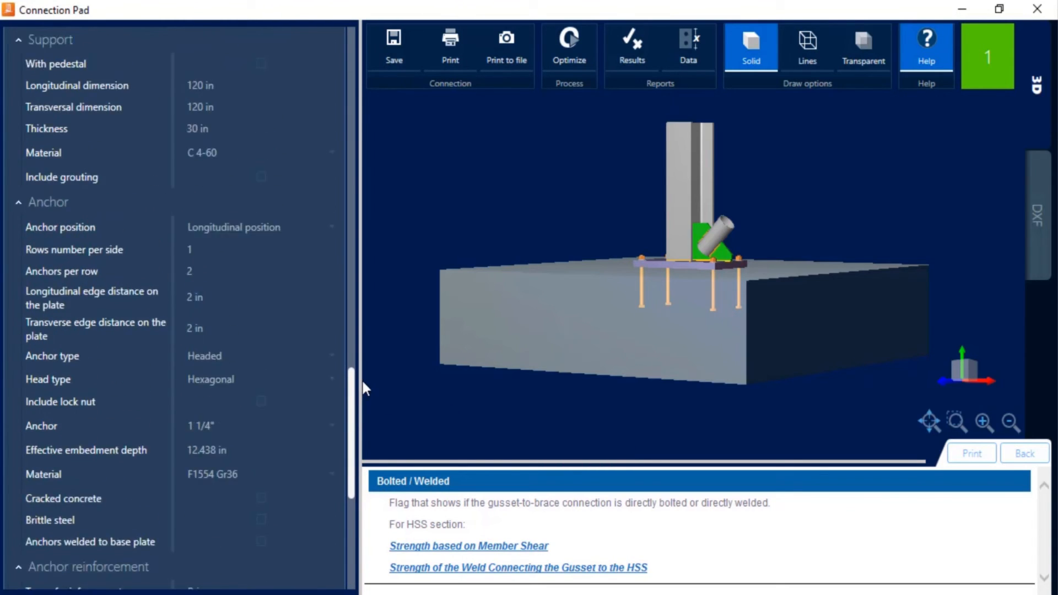
scroll("up", 3)
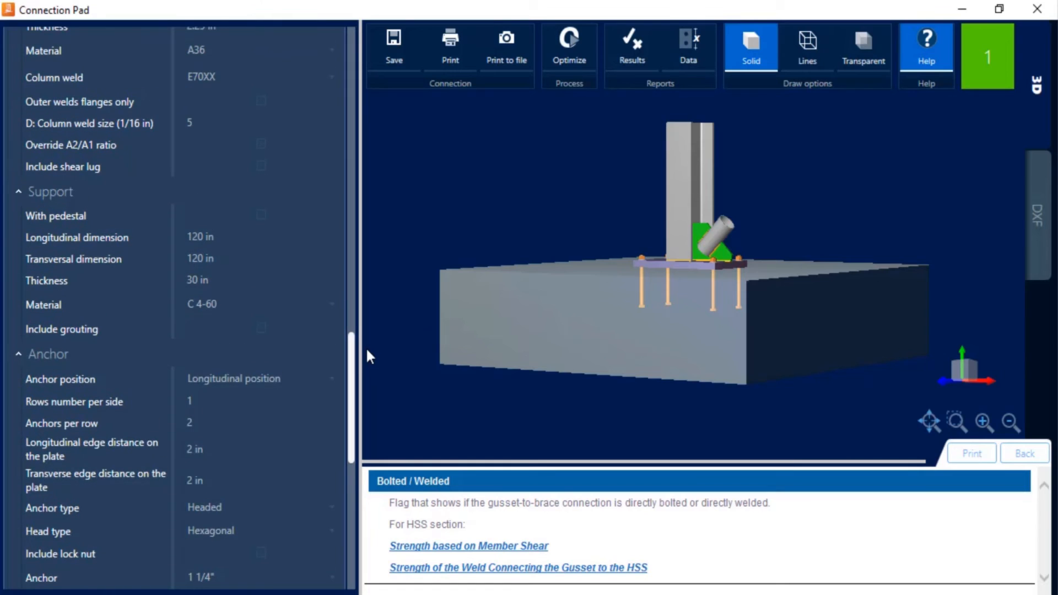
left_click(260, 378)
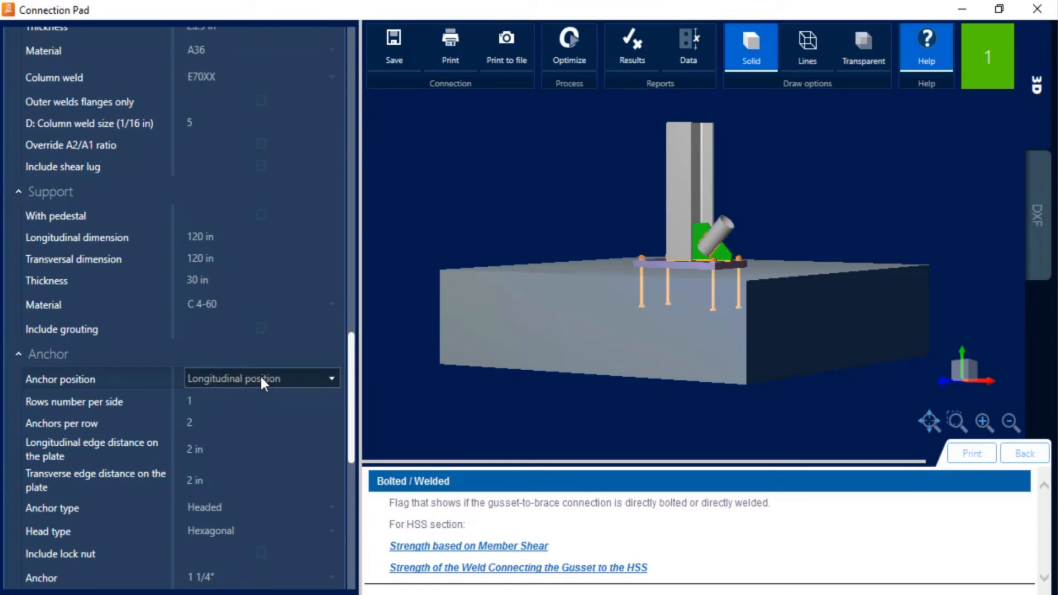
mouse_move(186, 401)
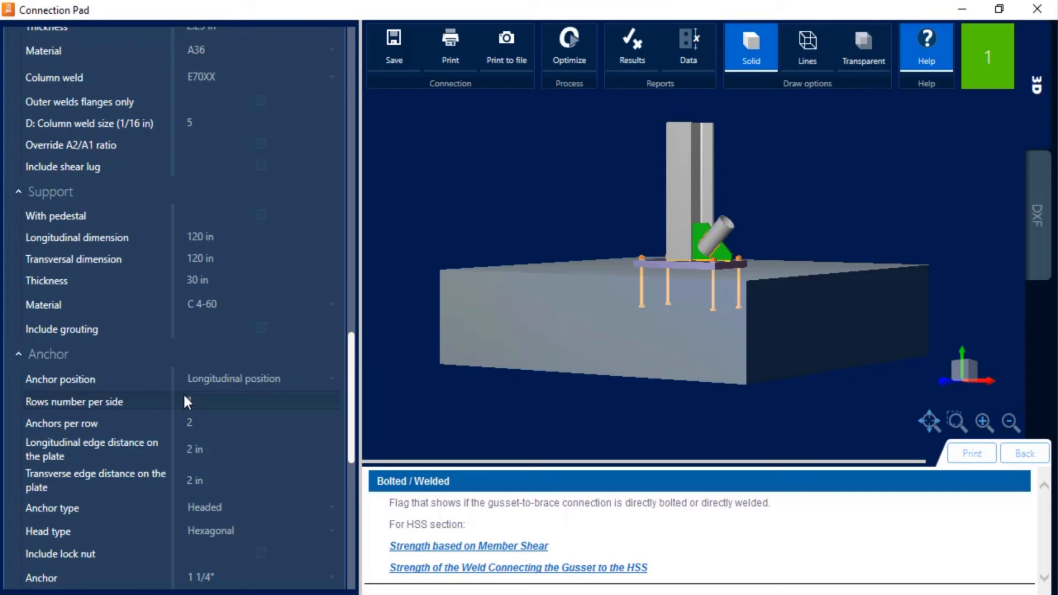
left_click(263, 378)
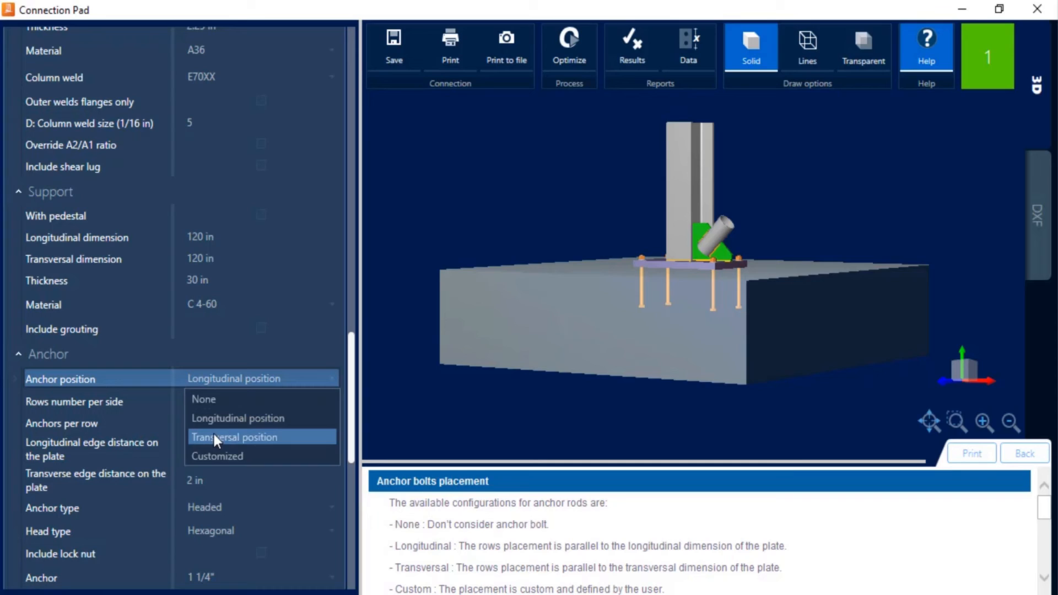
mouse_move(233, 455)
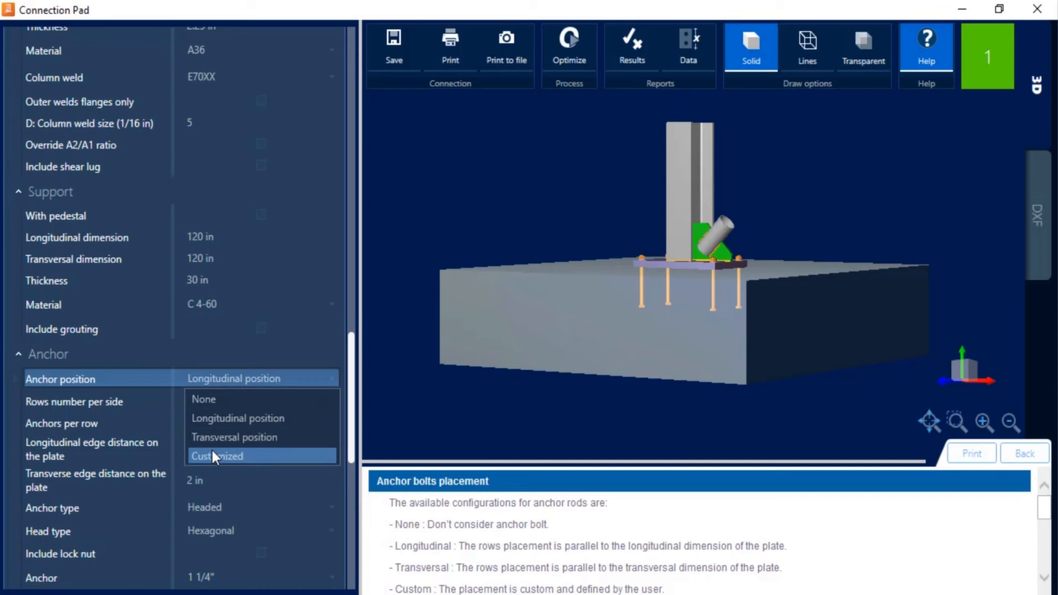
mouse_move(295, 464)
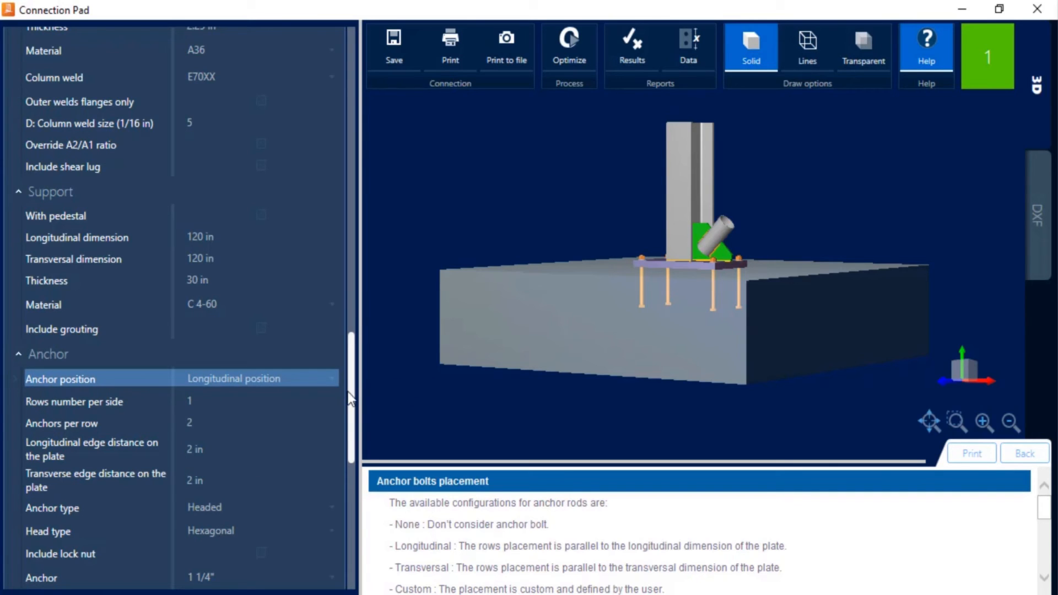
scroll("down", 3)
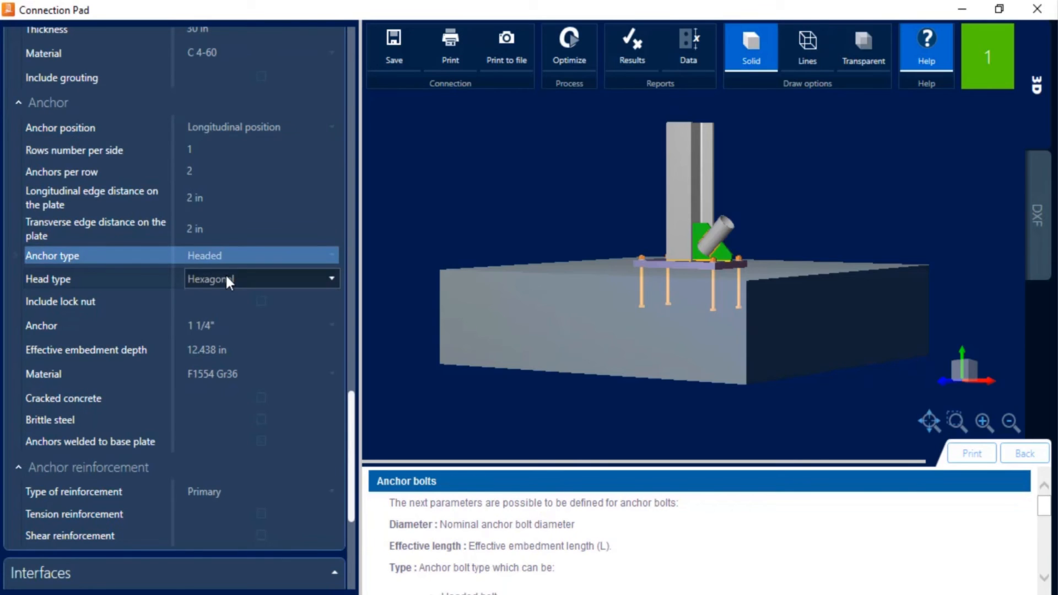
left_click(101, 279)
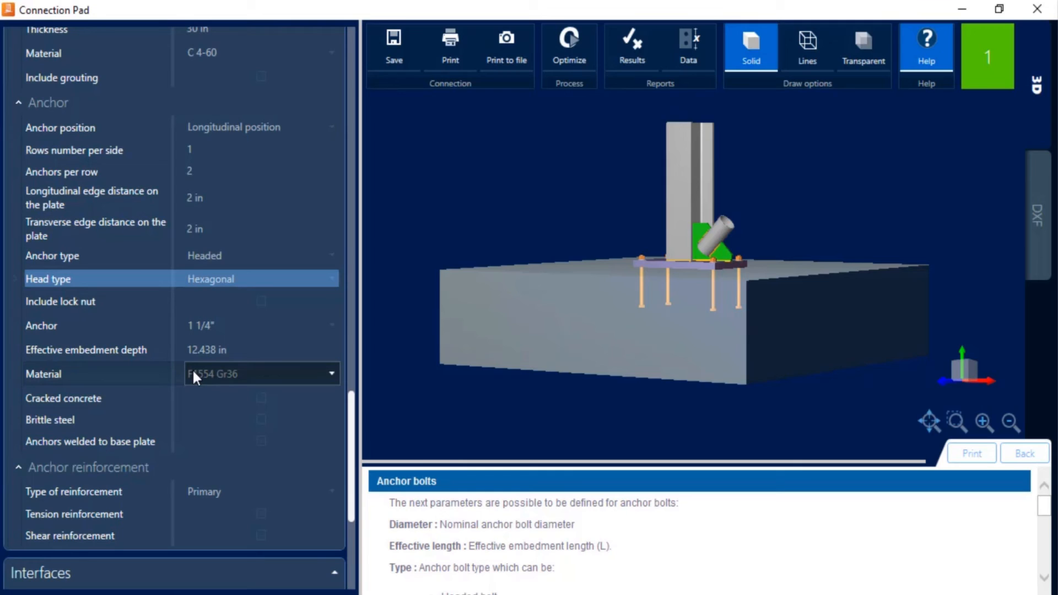
scroll("down", 3)
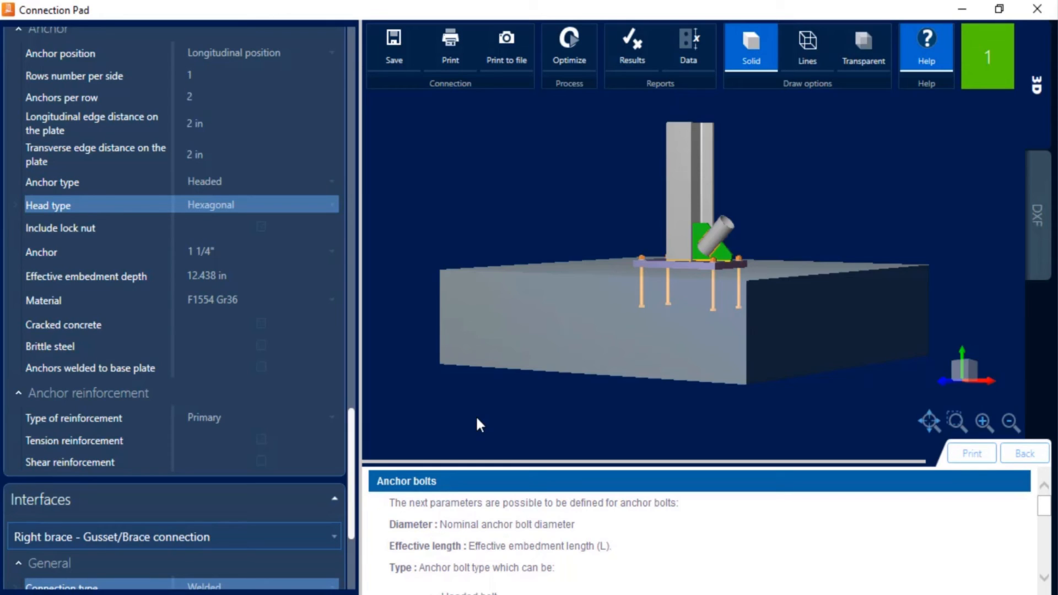
mouse_move(451, 151)
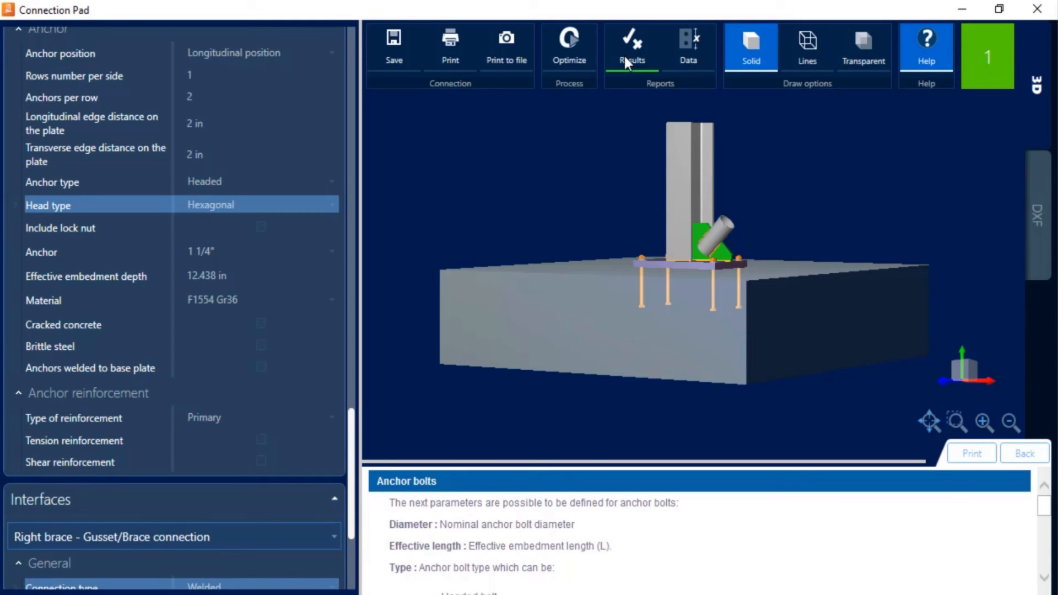
- Open the Results report and scroll to the design check tables for the gusset BP connection
left_click(630, 47)
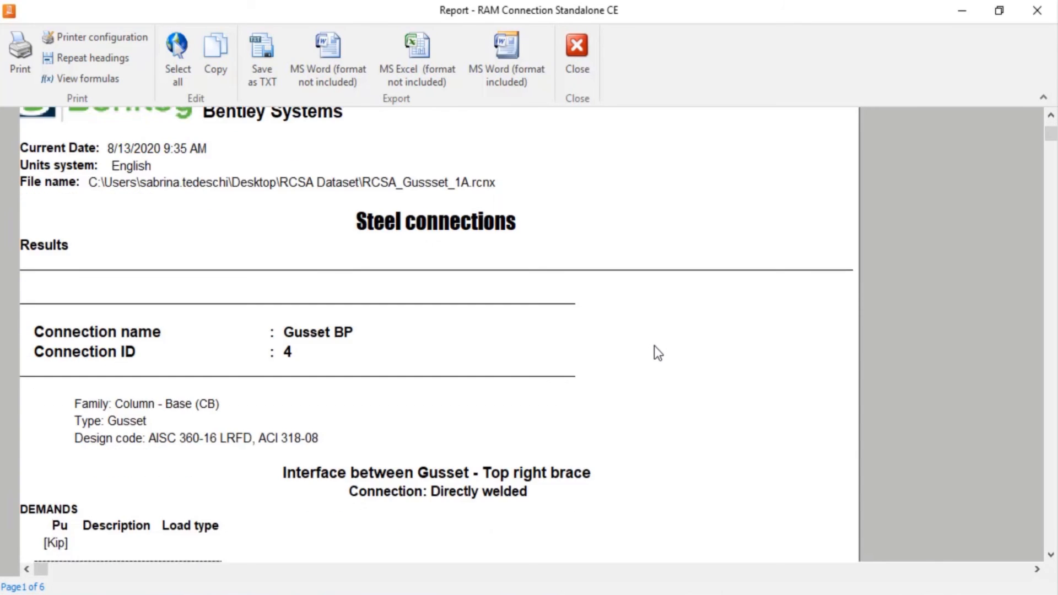
scroll("down", 3)
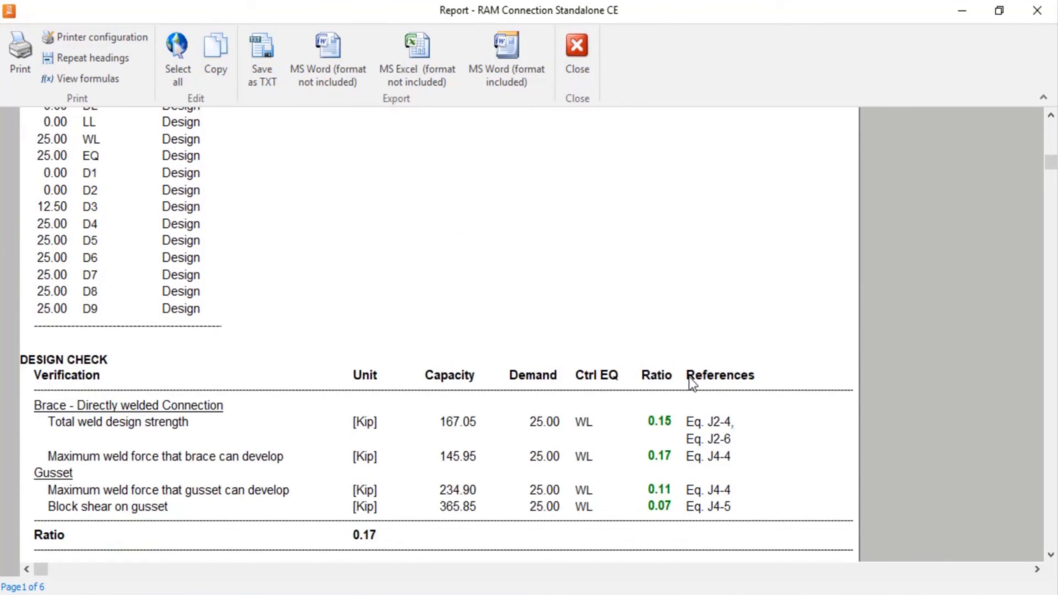
scroll("down", 3)
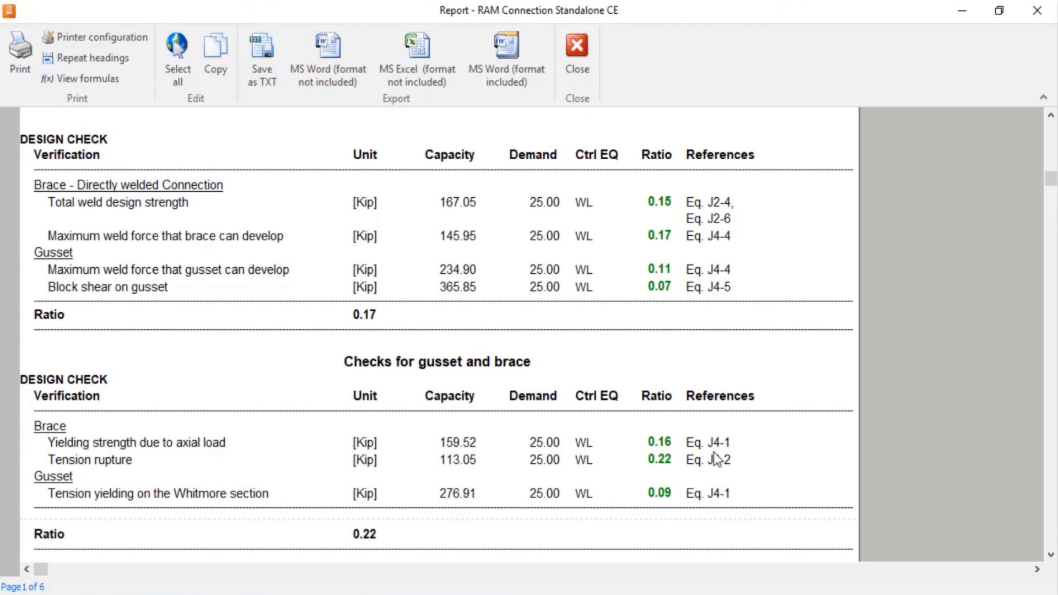
mouse_move(80, 78)
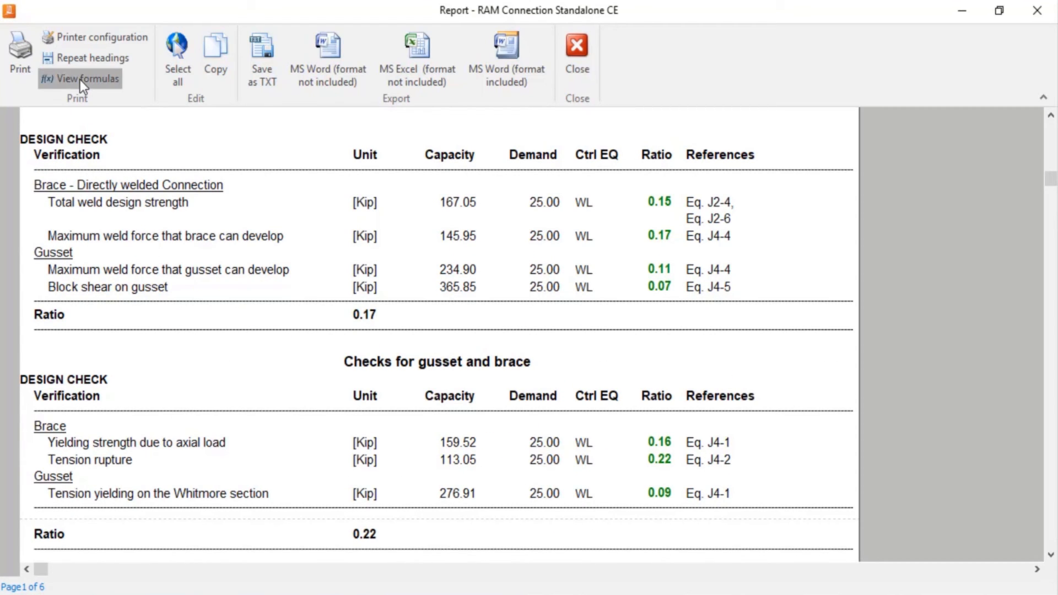
mouse_move(293, 353)
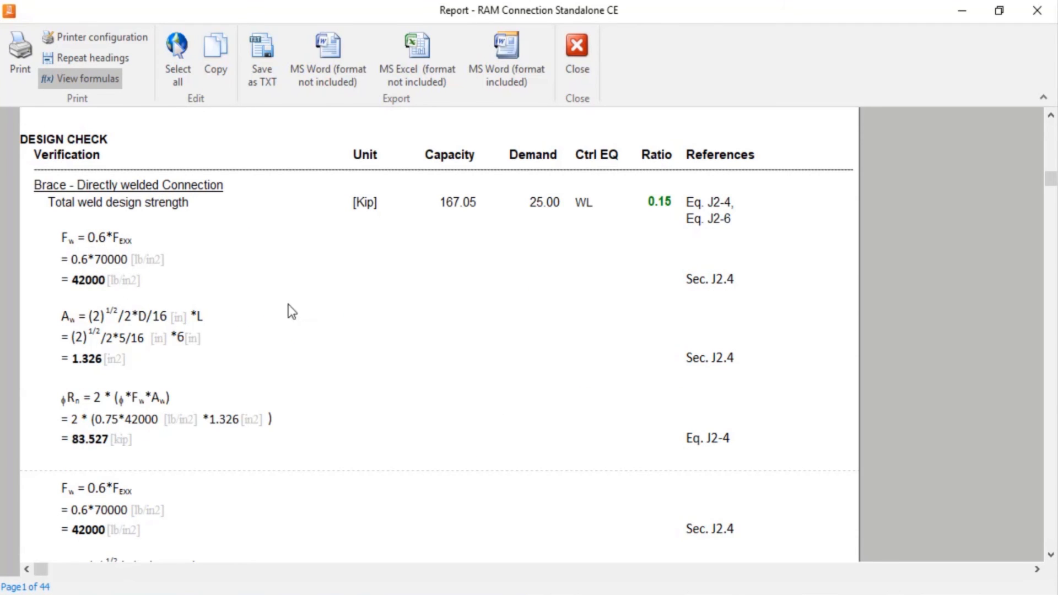
- Scroll through the weld design strength formulas, then close the results report
scroll("down", 3)
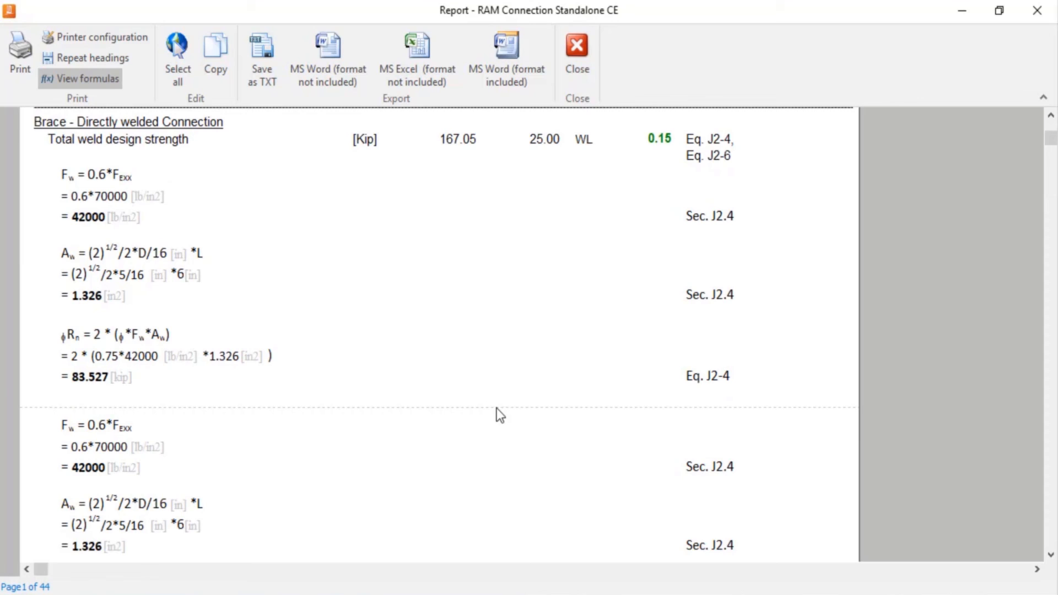
mouse_move(705, 225)
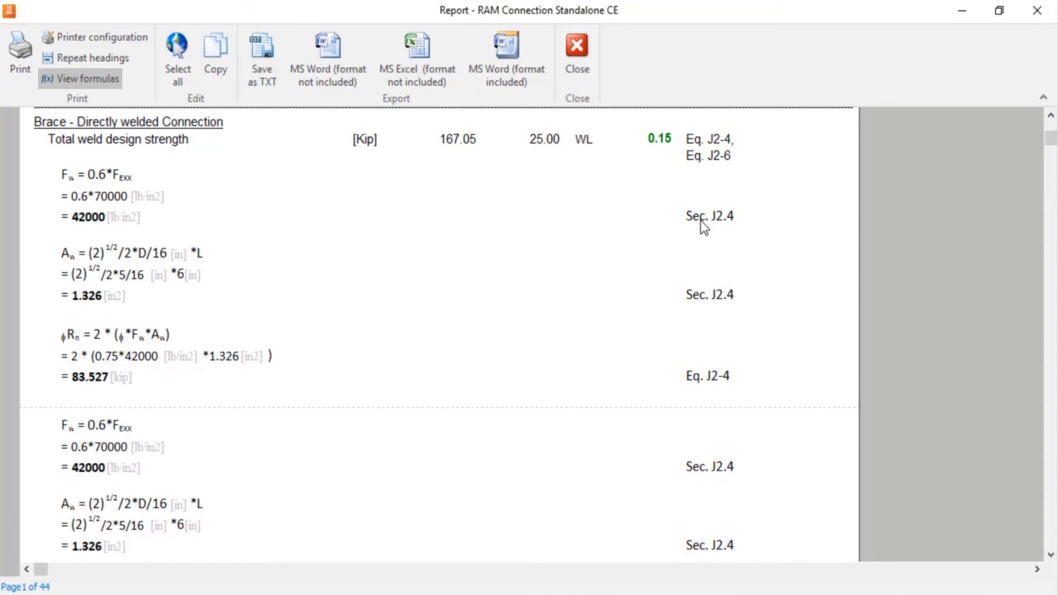
scroll("down", 3)
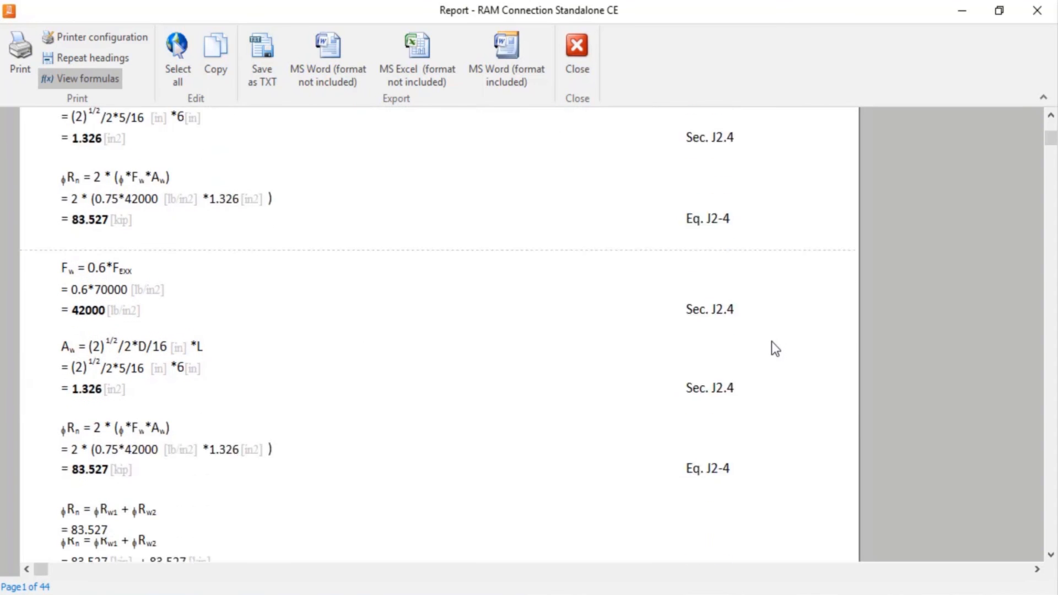
scroll("down", 3)
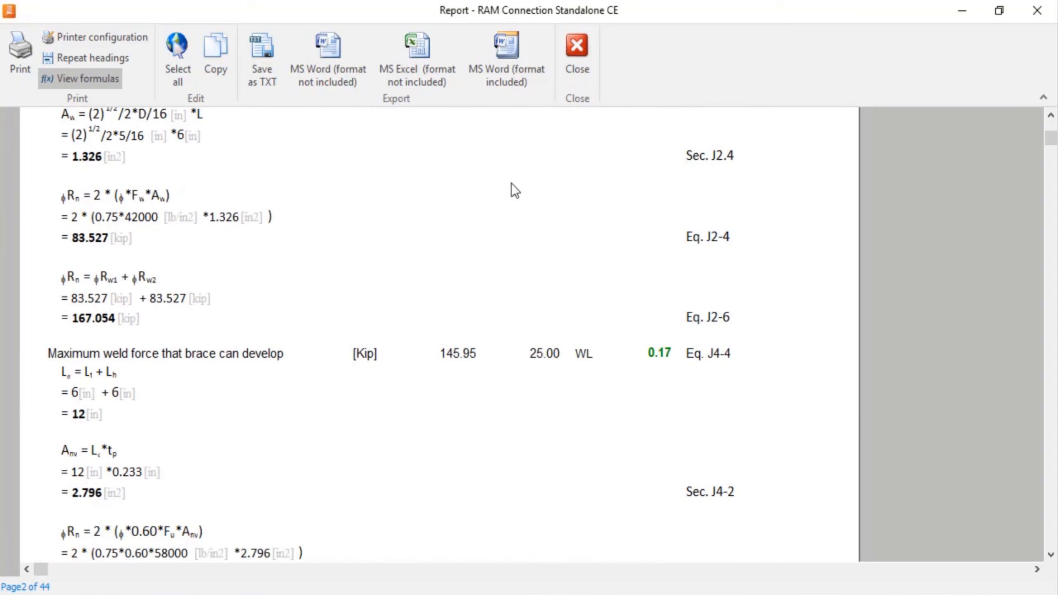
left_click(575, 51)
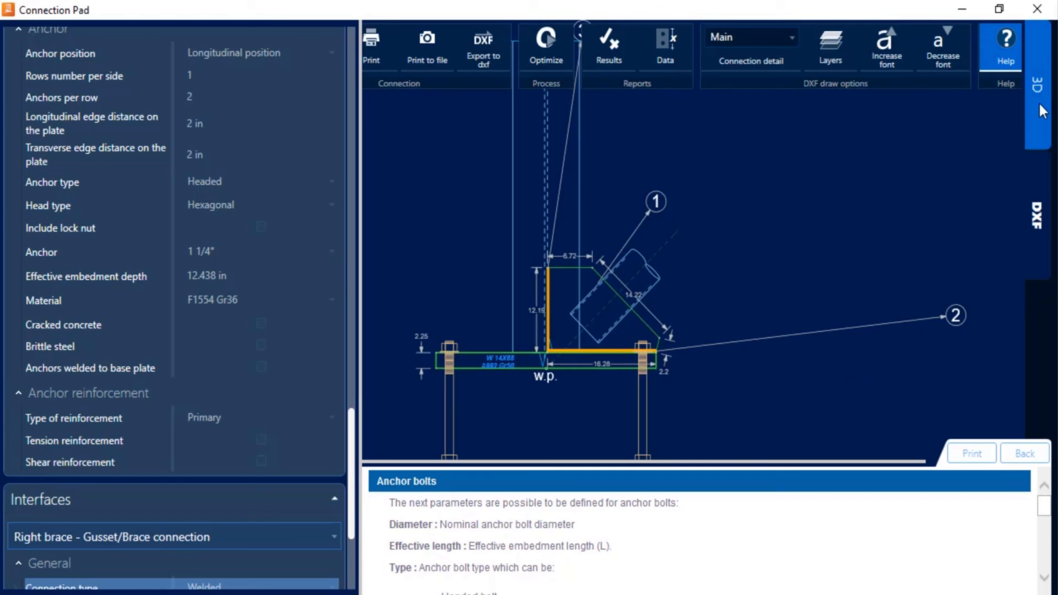
- Return to the 3D view, save the connection and leave the Connection Pad
left_click(1038, 86)
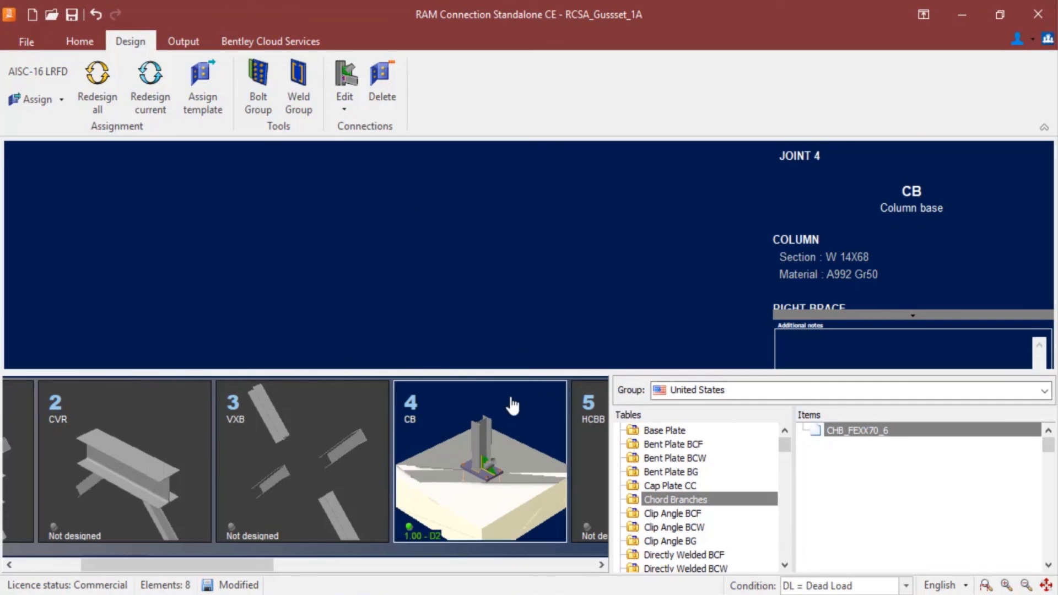
- Select the joint 4 CB thumbnail to show its updated column base model
left_click(481, 460)
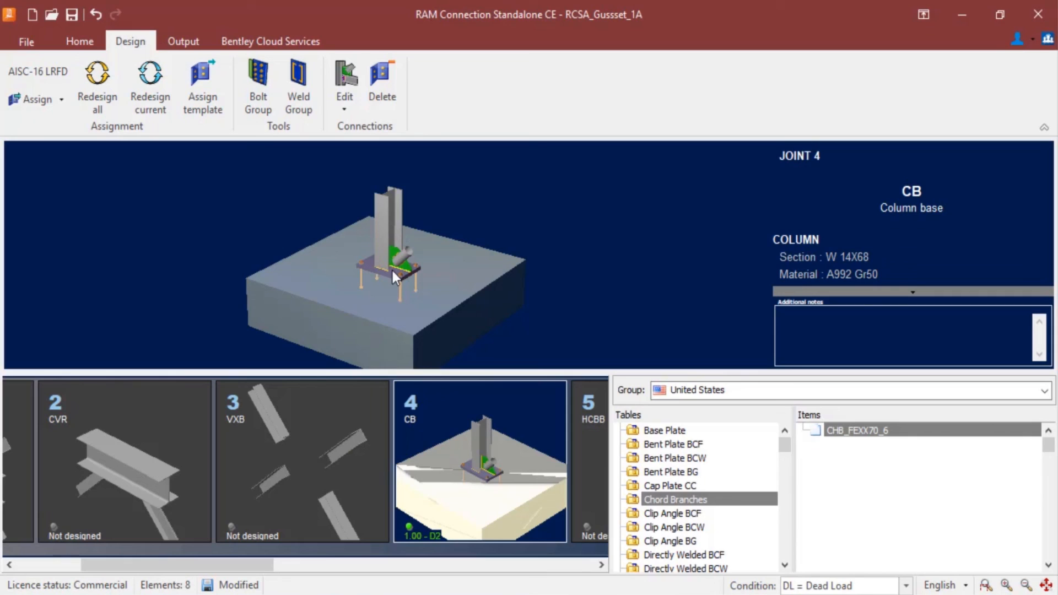
mouse_move(617, 95)
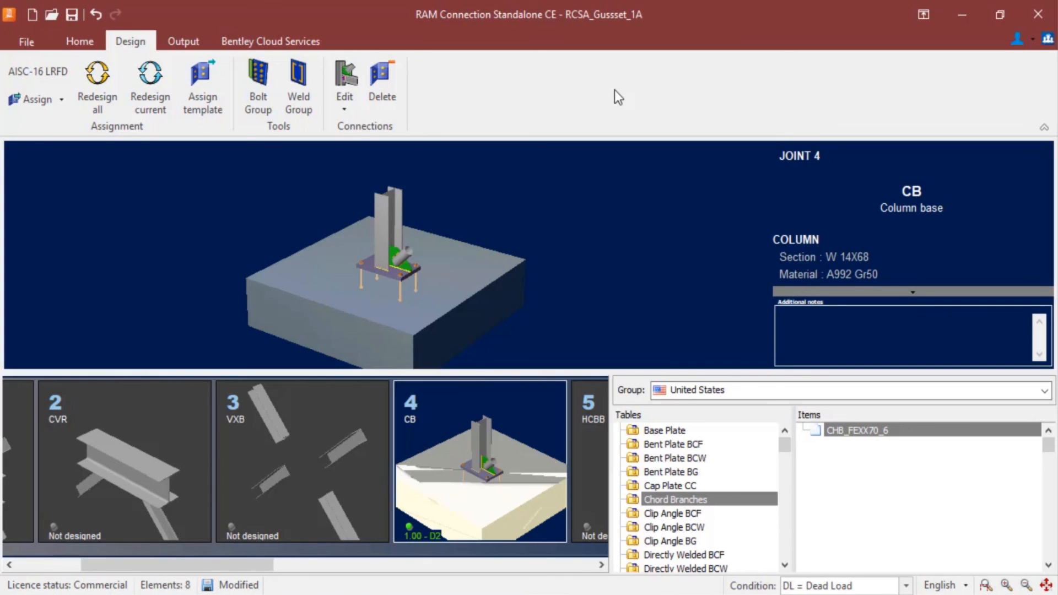
mouse_move(1024, 44)
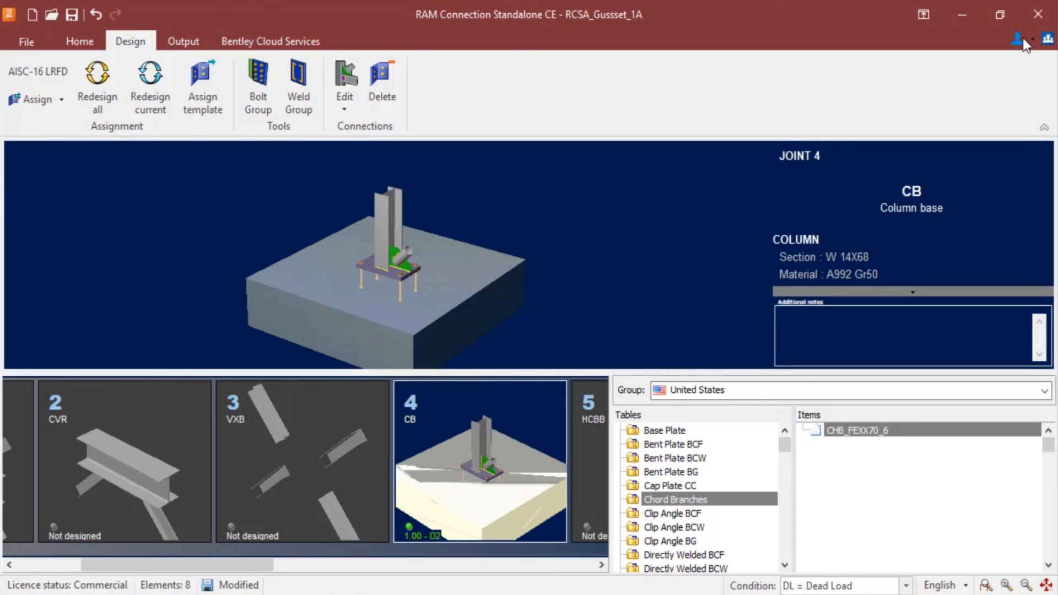